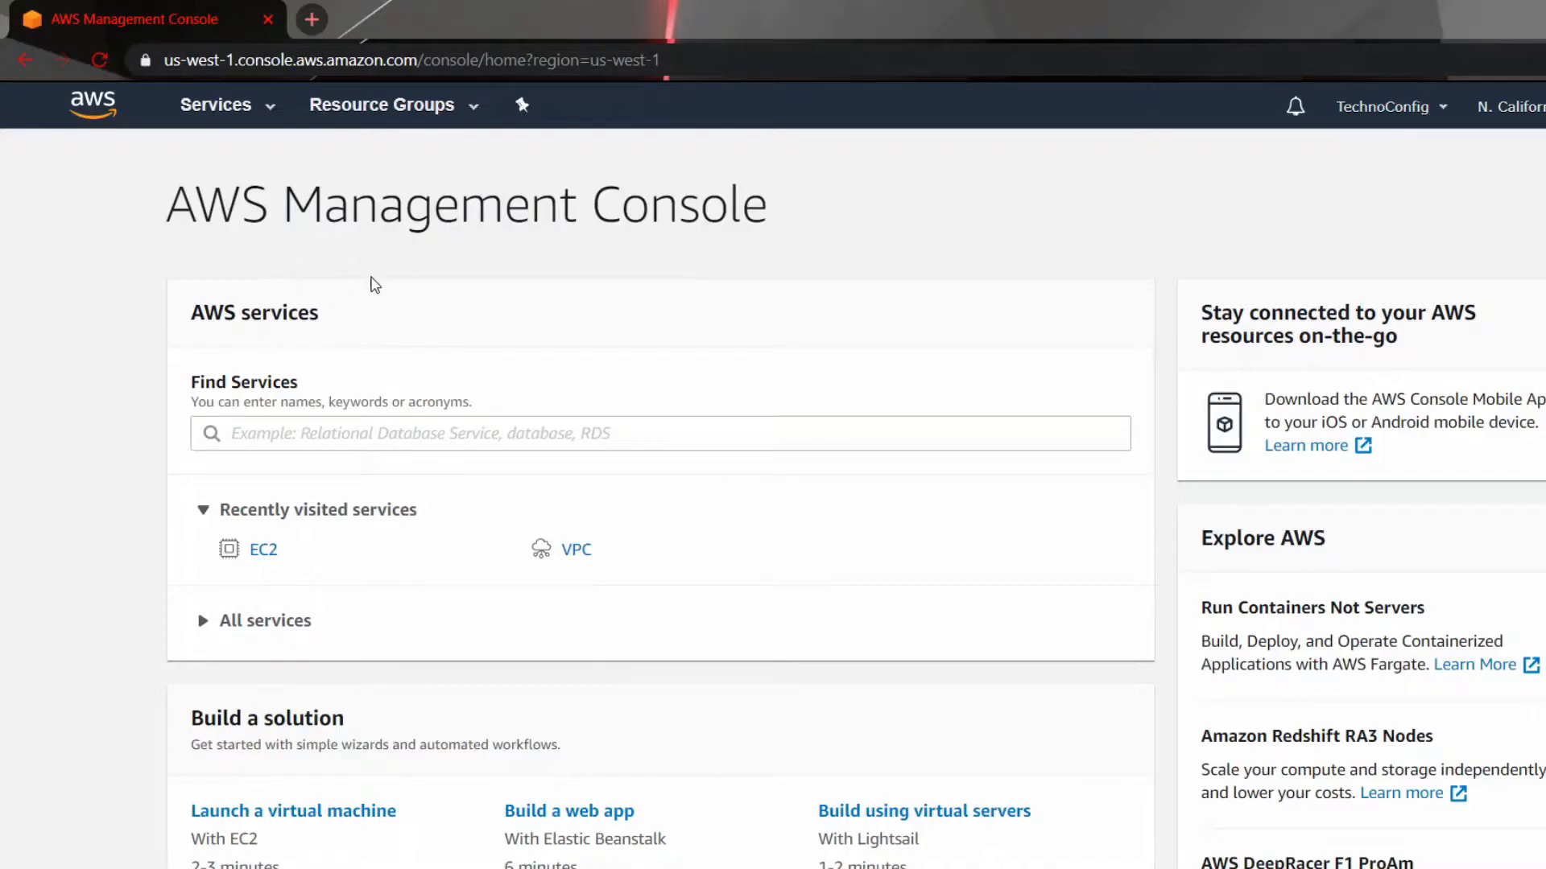
mouse_move(217, 162)
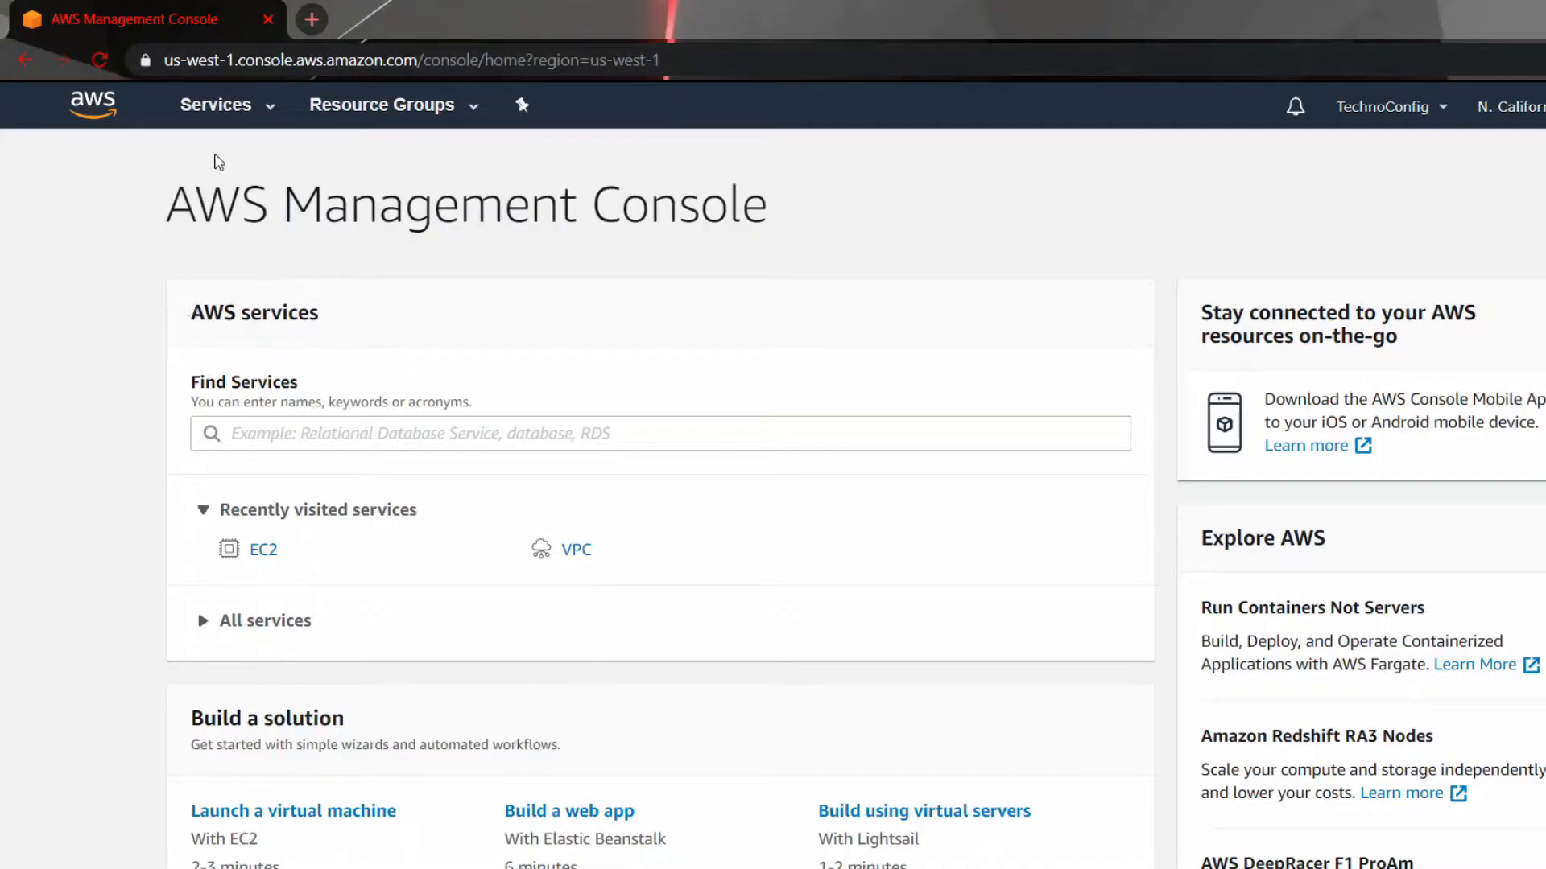
Step: Find the EC2 service via the Find Services box and open its dashboard
click(660, 434)
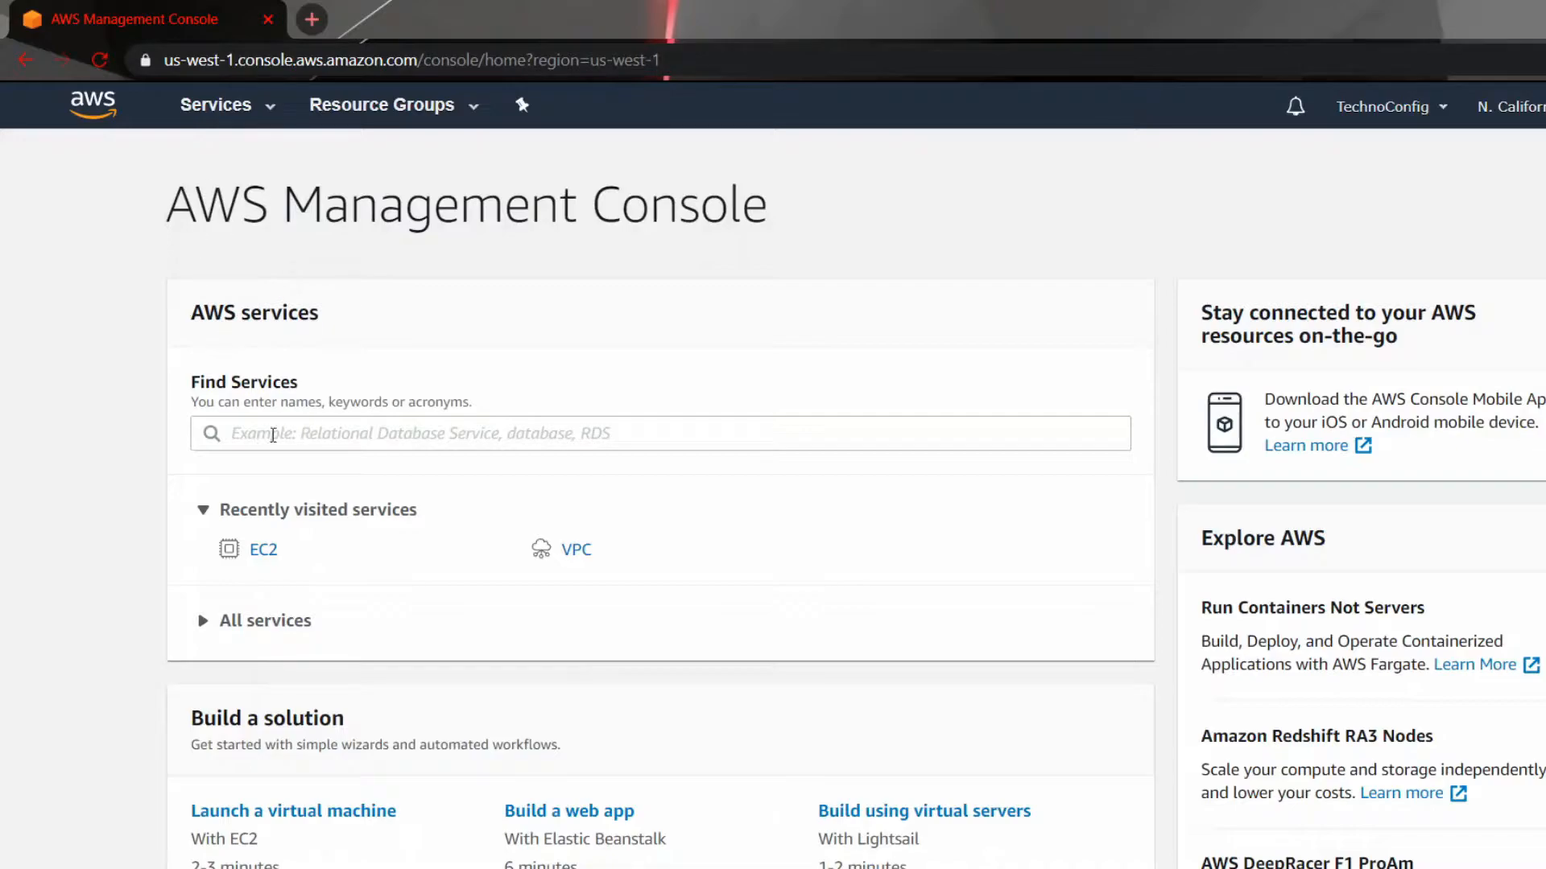
click(660, 434)
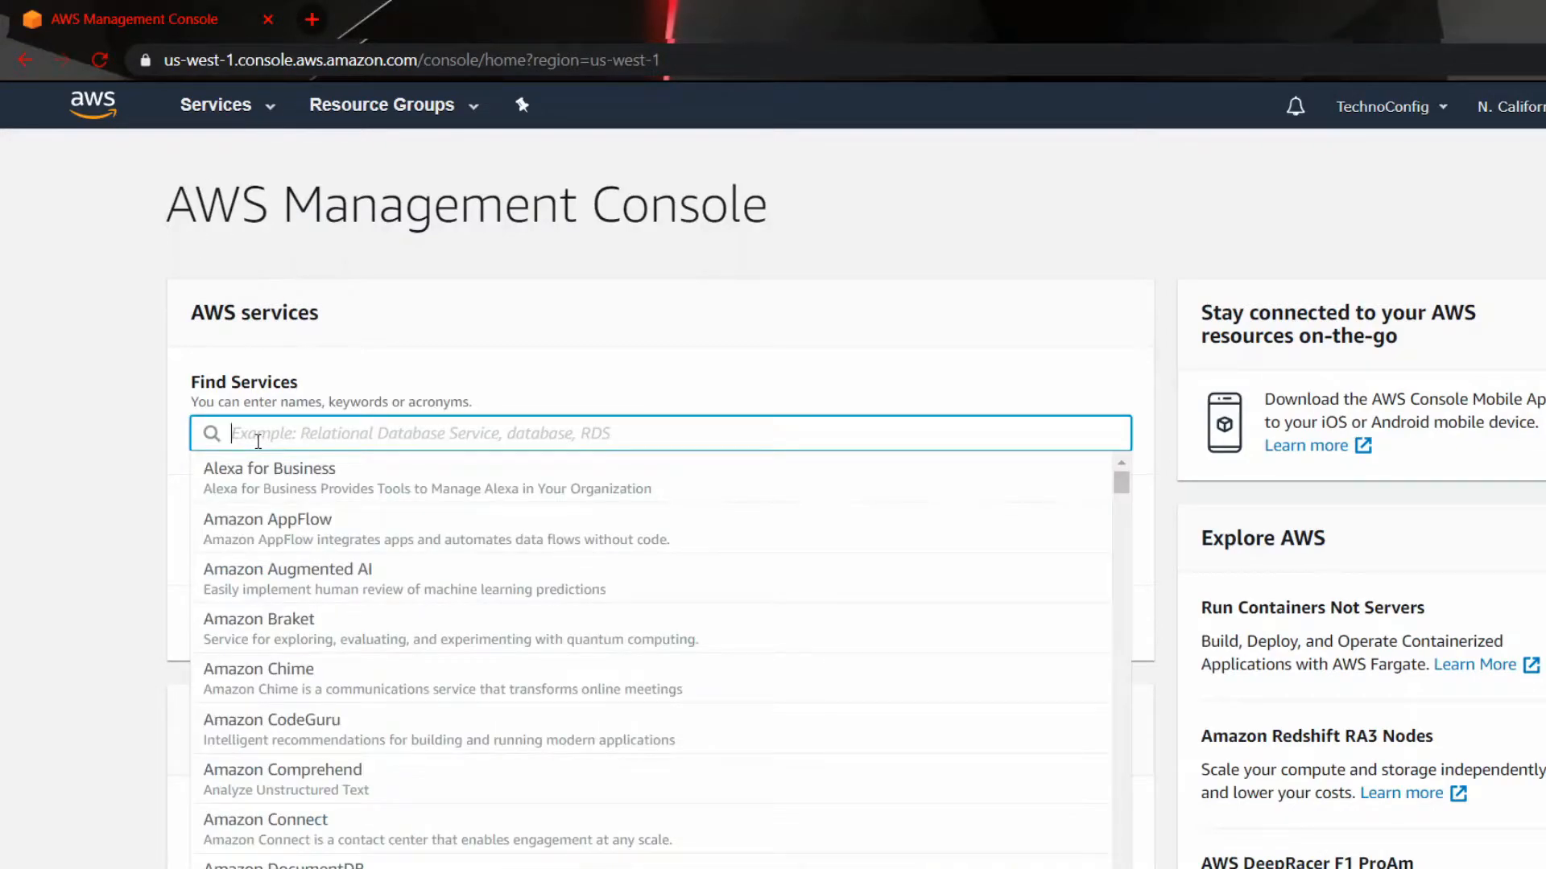
text(ec2)
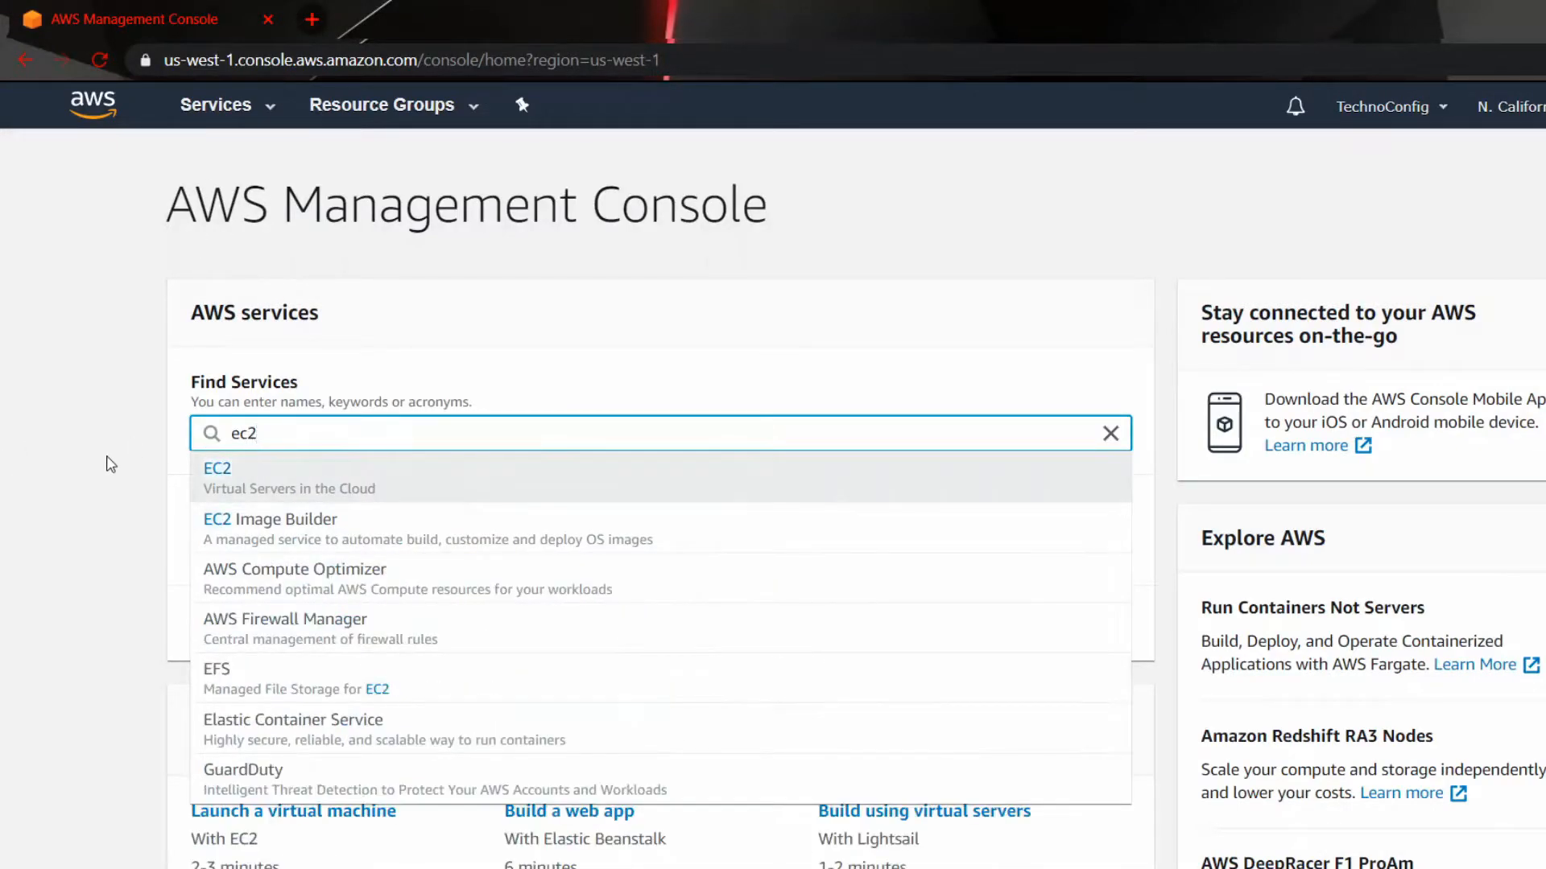
click(216, 467)
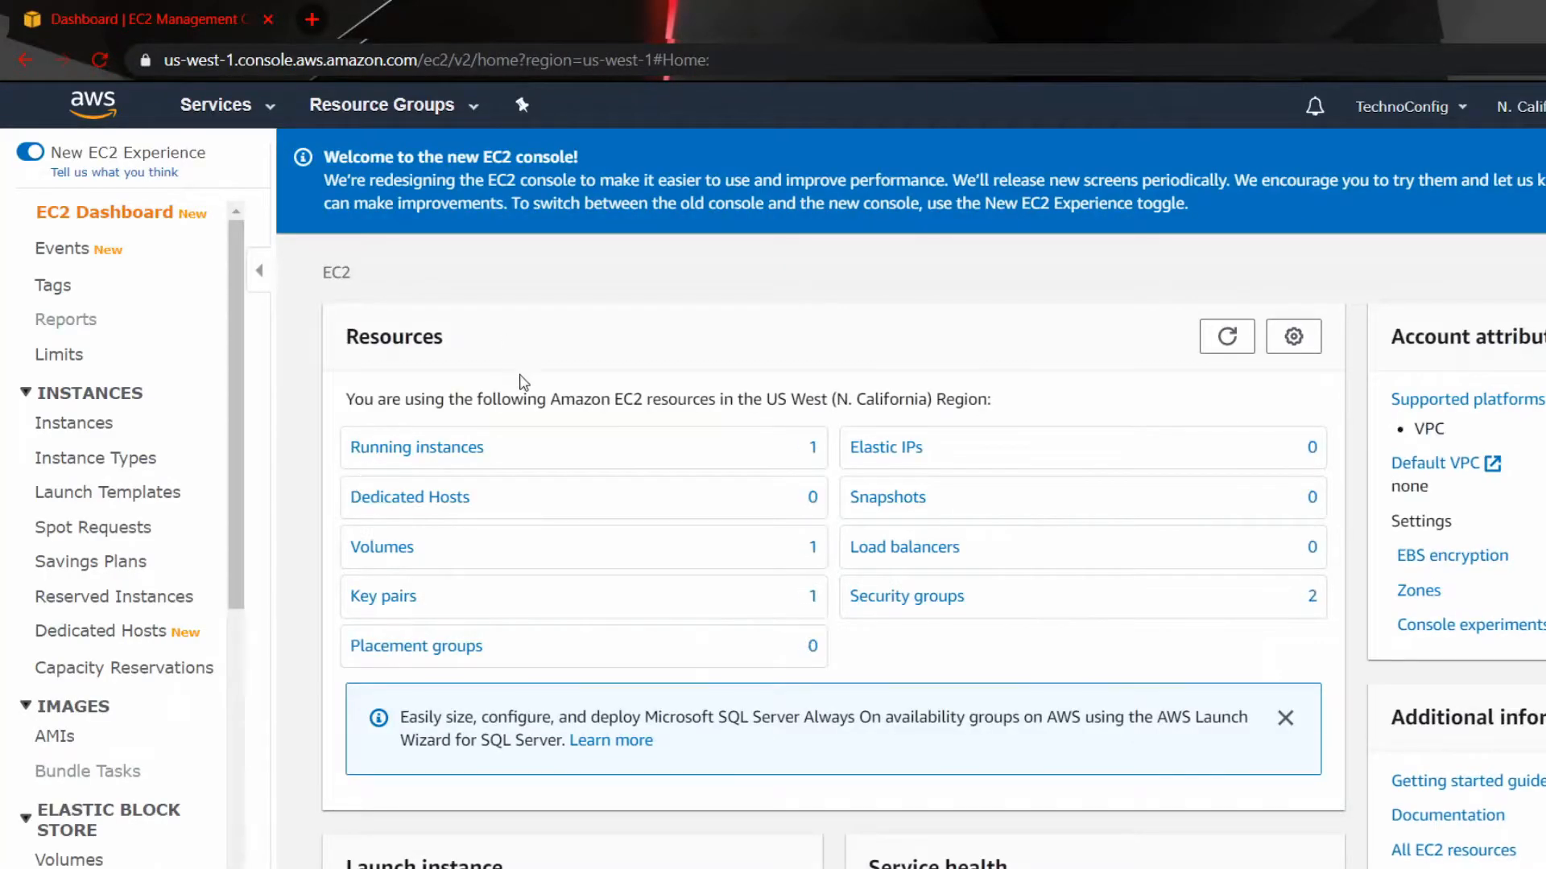
mouse_move(74, 422)
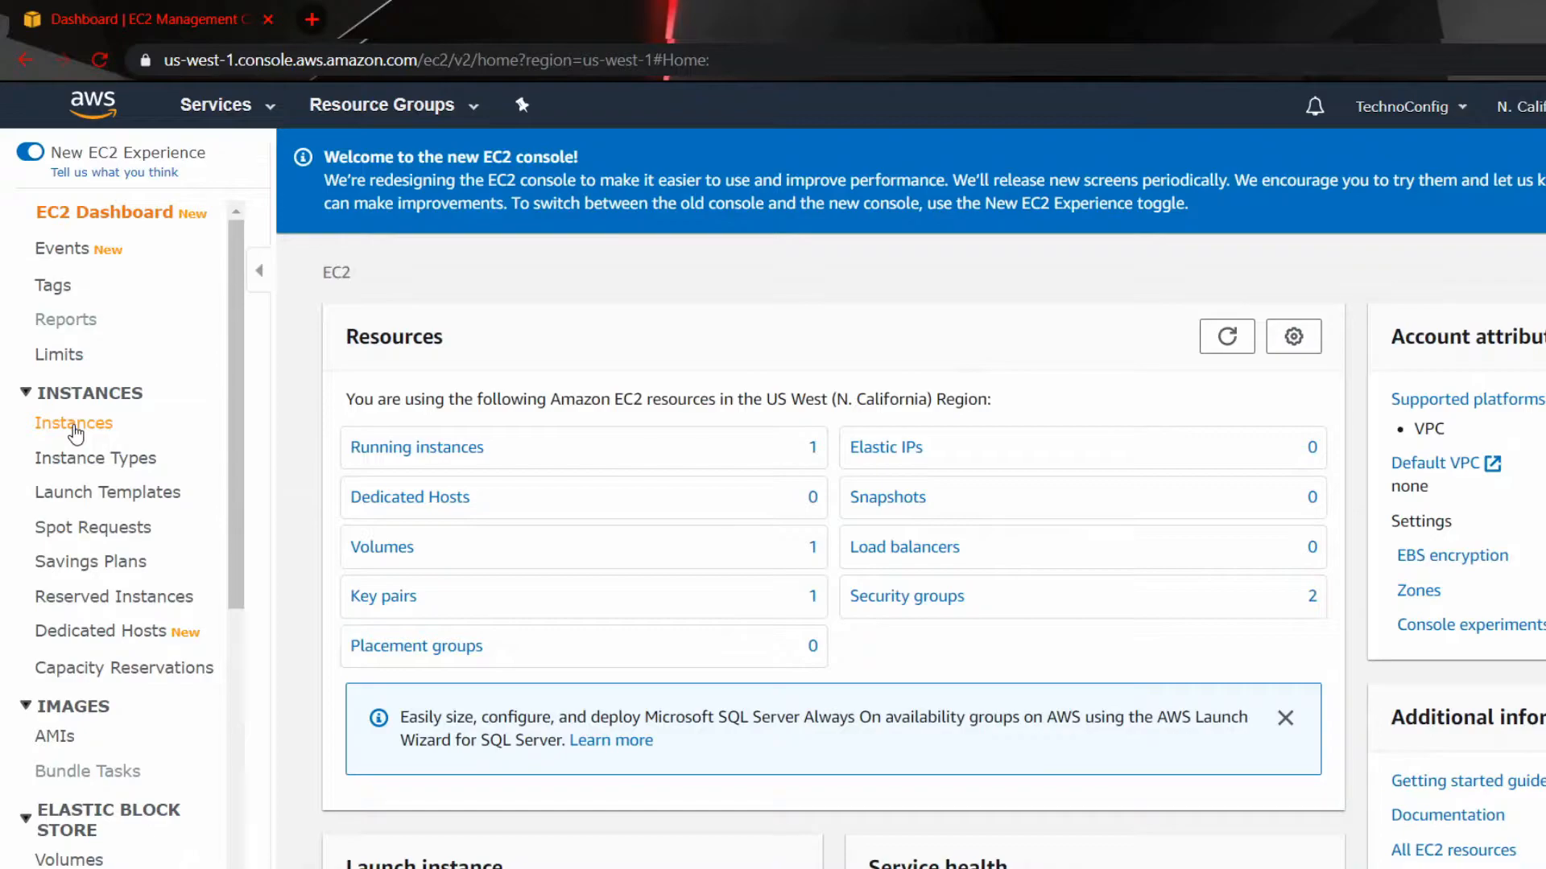
Step: Show the Instances list and select the running WinServer2019 instance to view its details
click(74, 422)
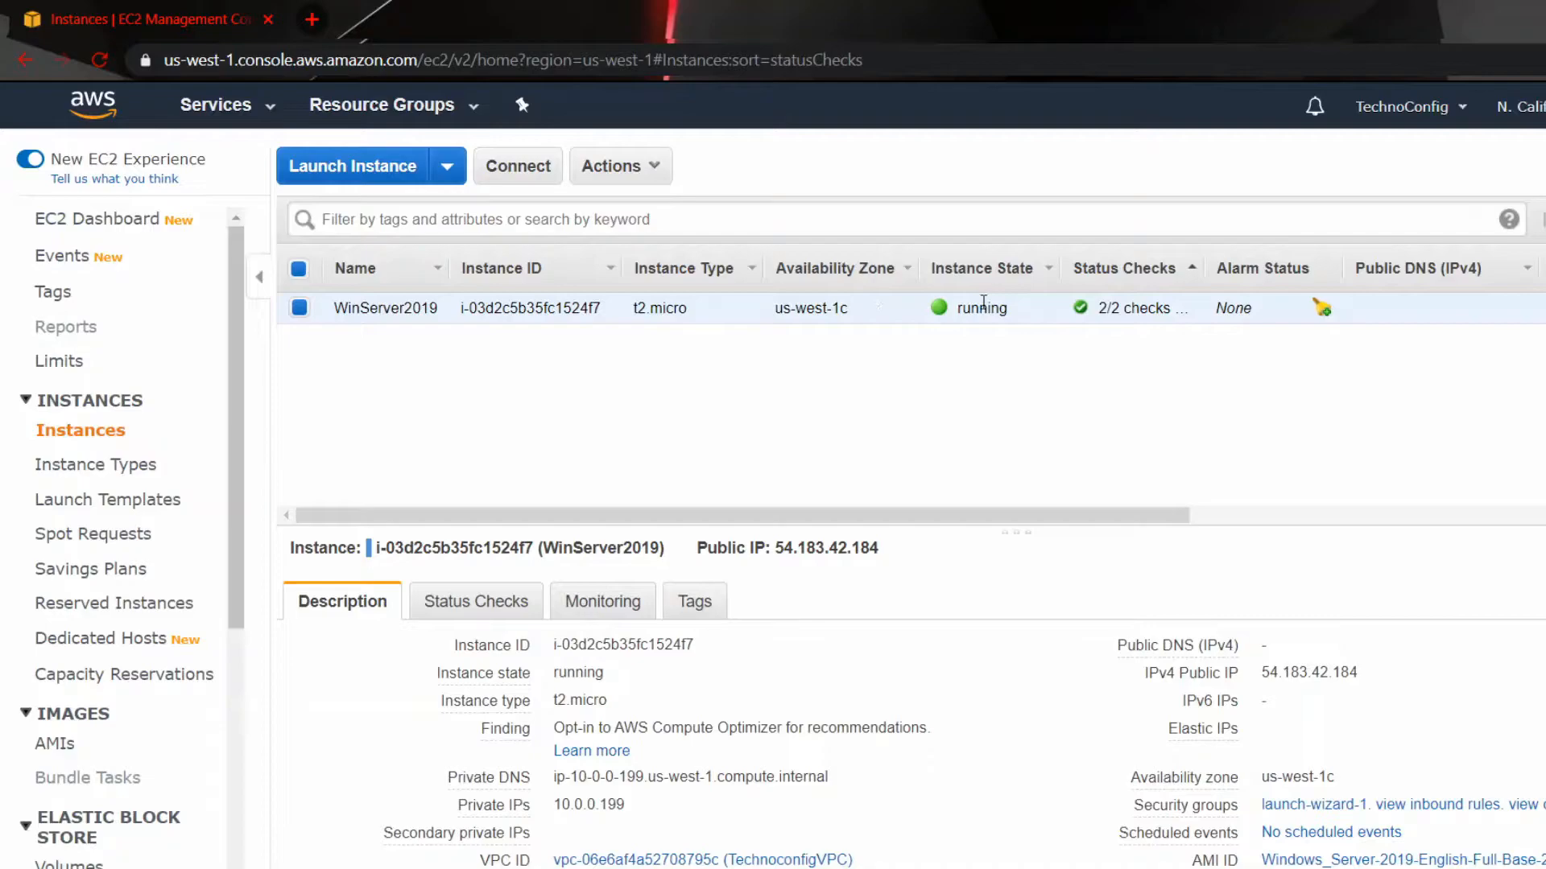
mouse_move(187, 306)
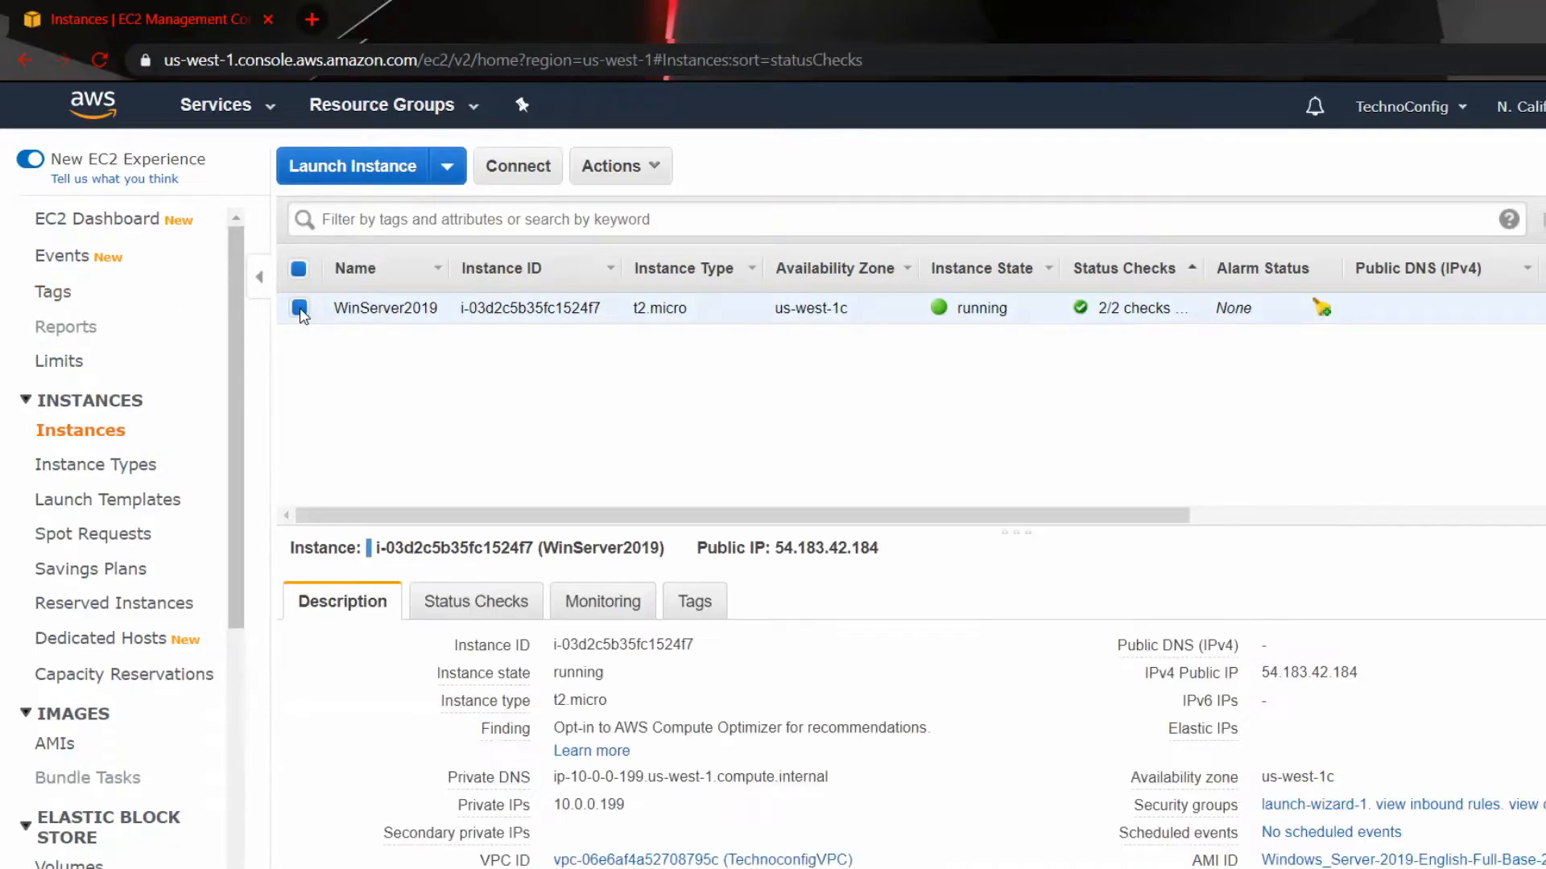
click(299, 307)
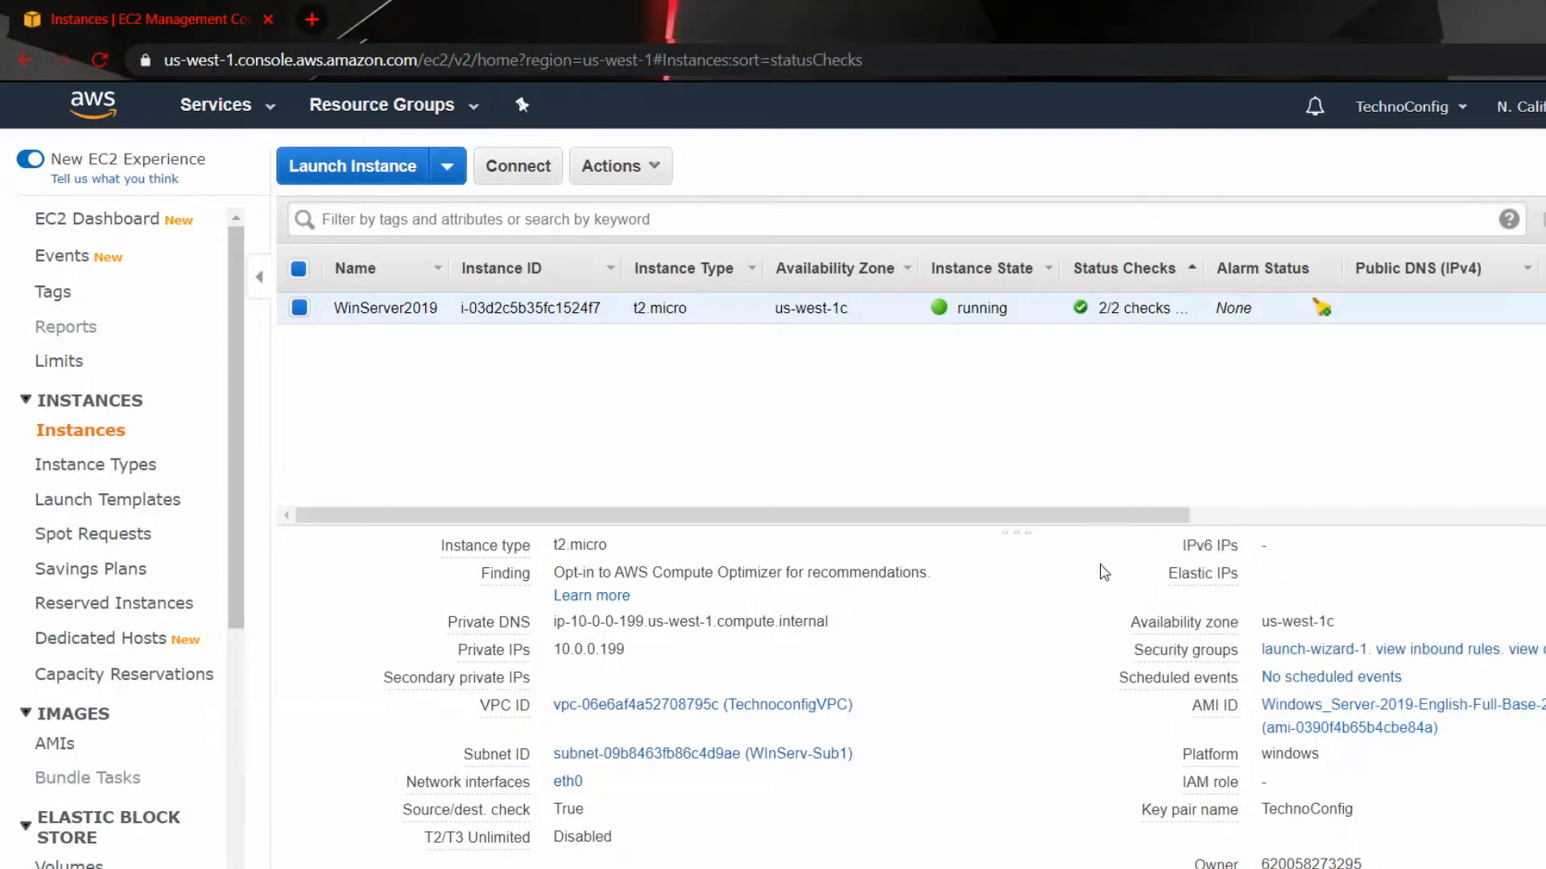
mouse_move(1184, 650)
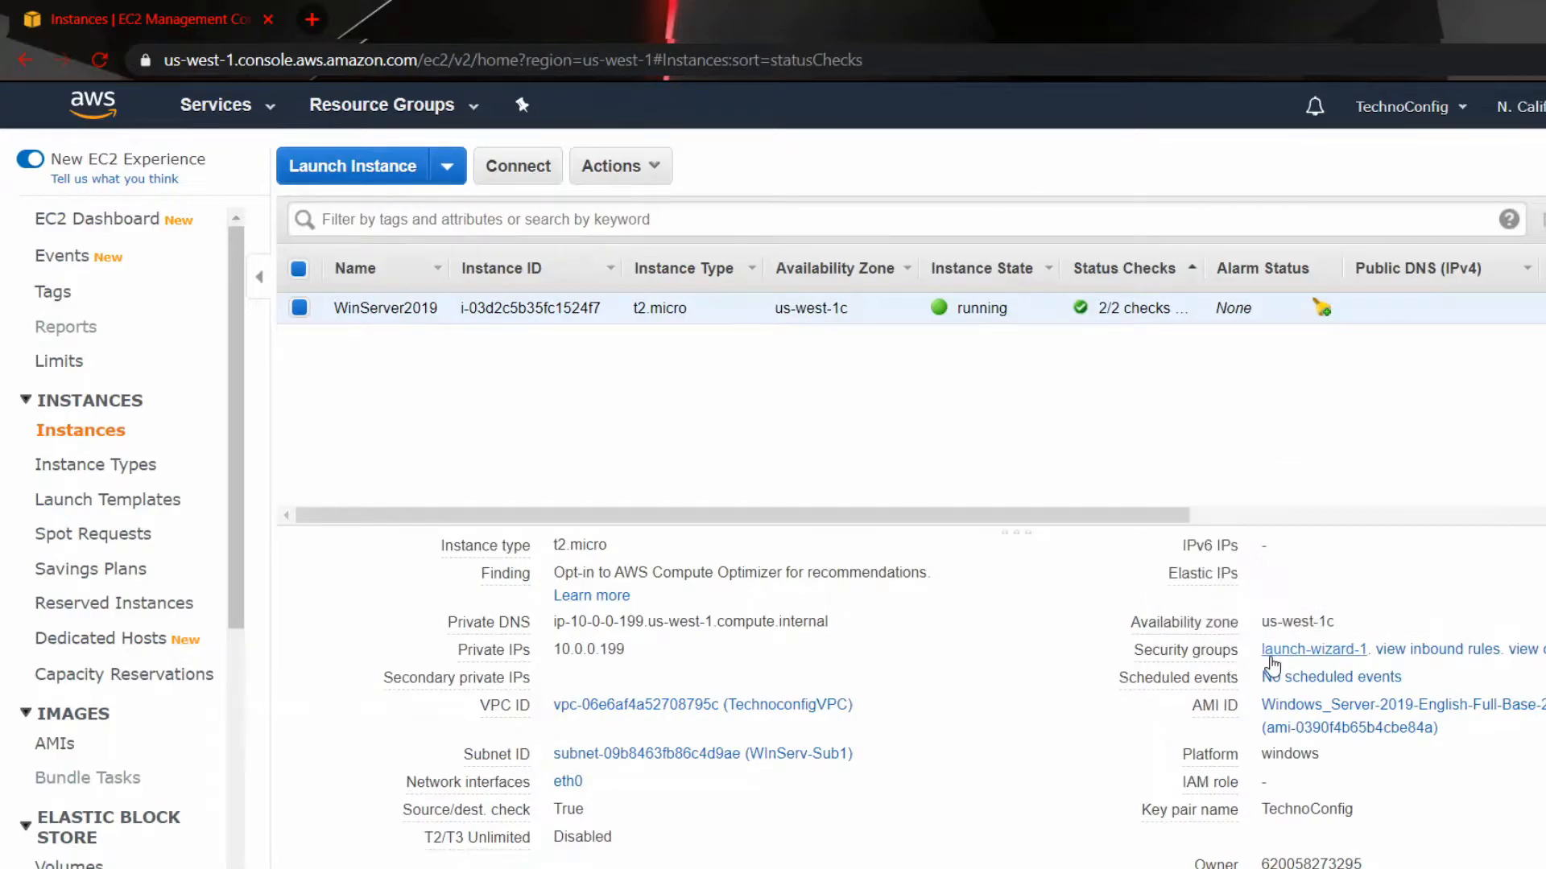
click(1313, 649)
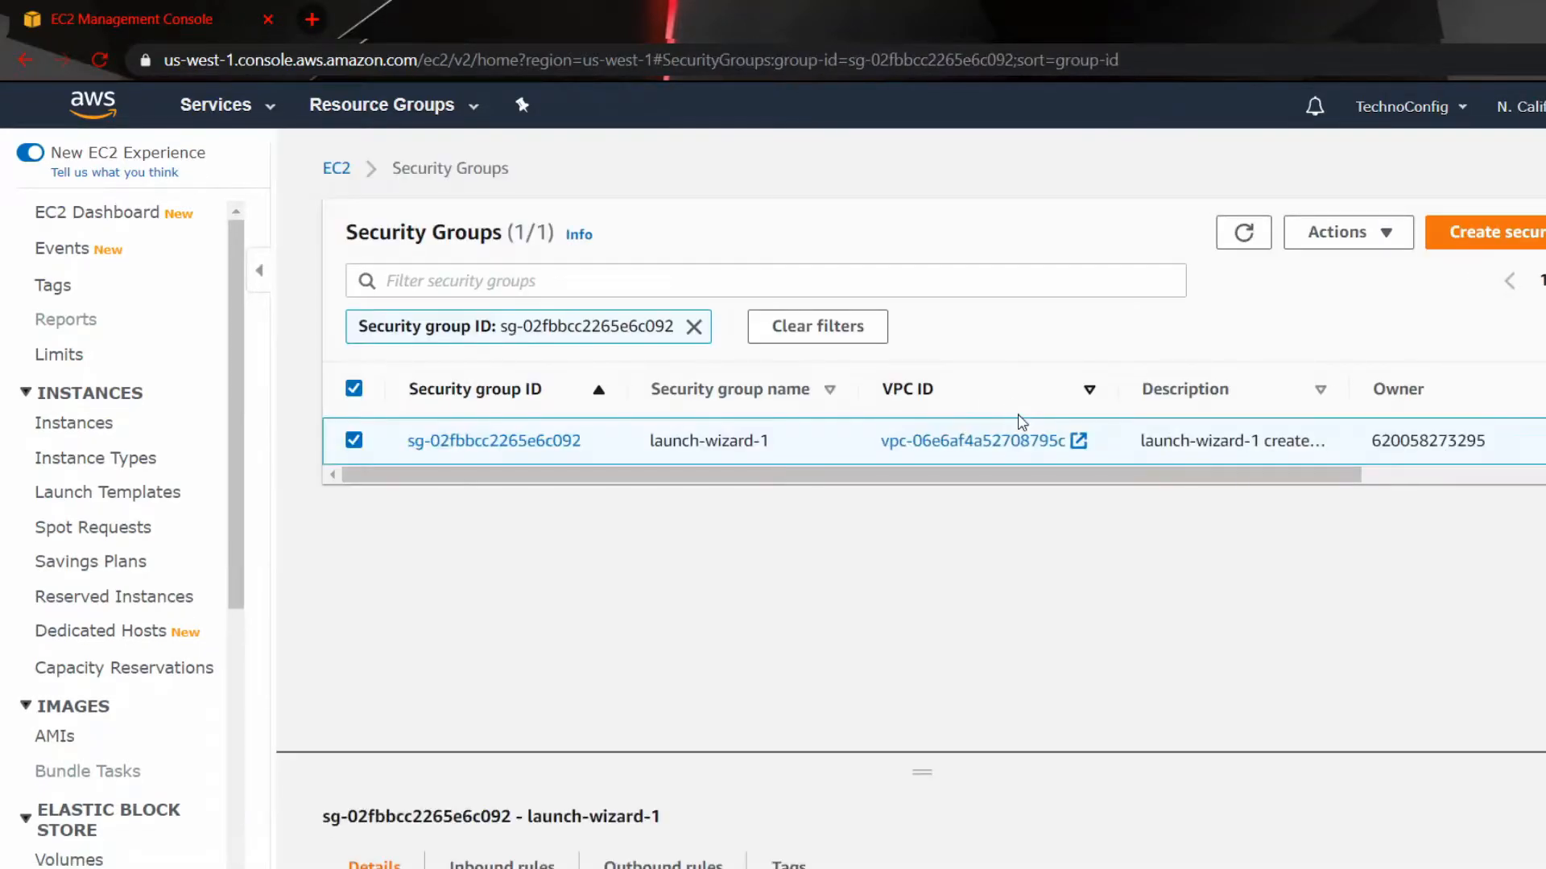
click(493, 441)
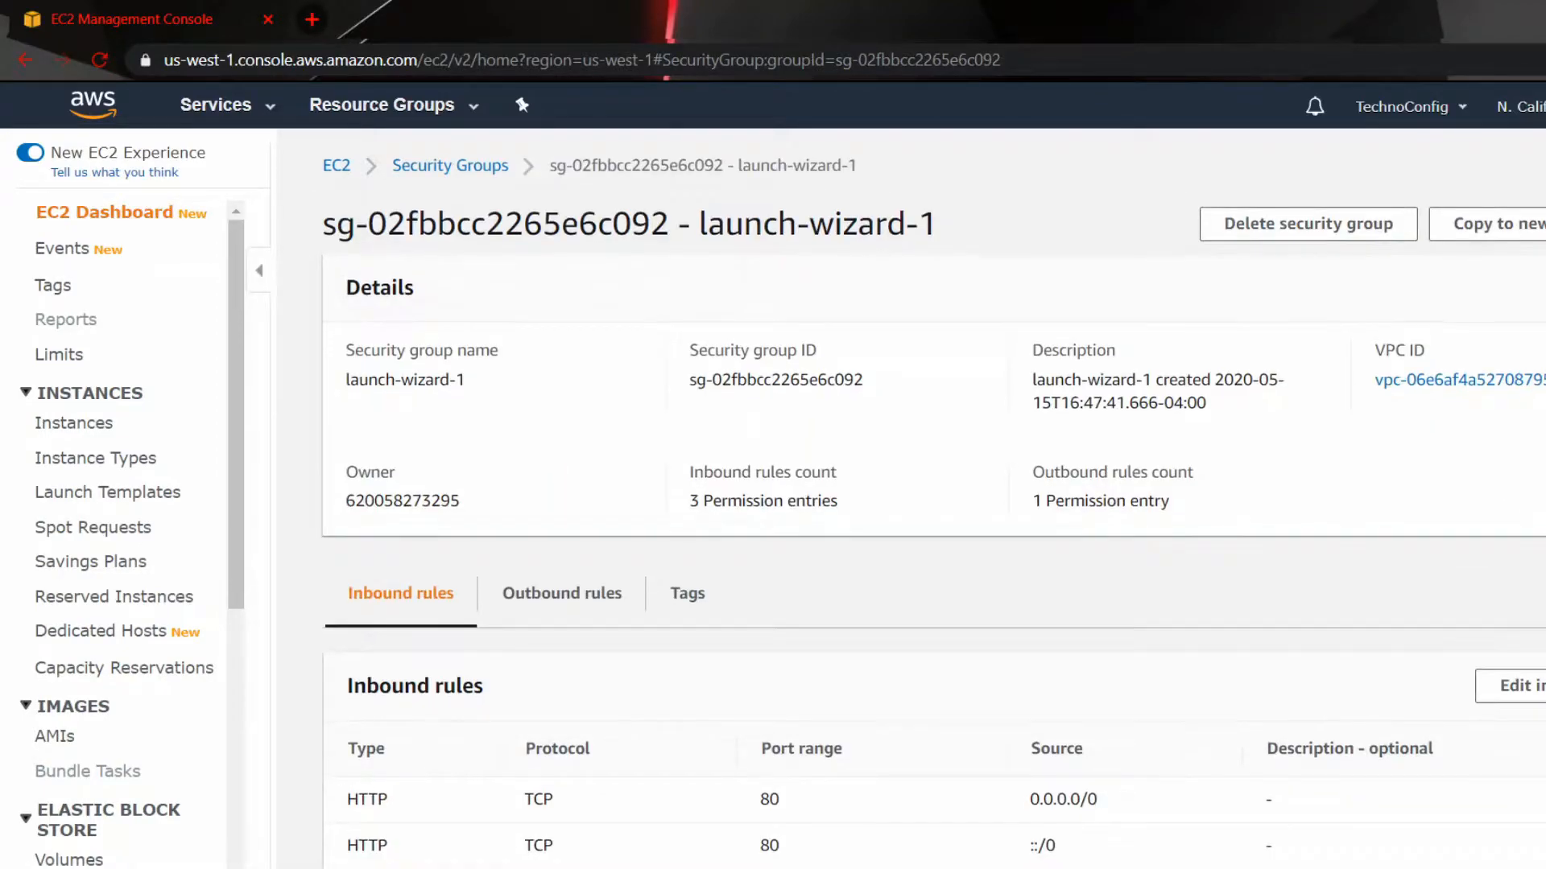
scroll(down, 3)
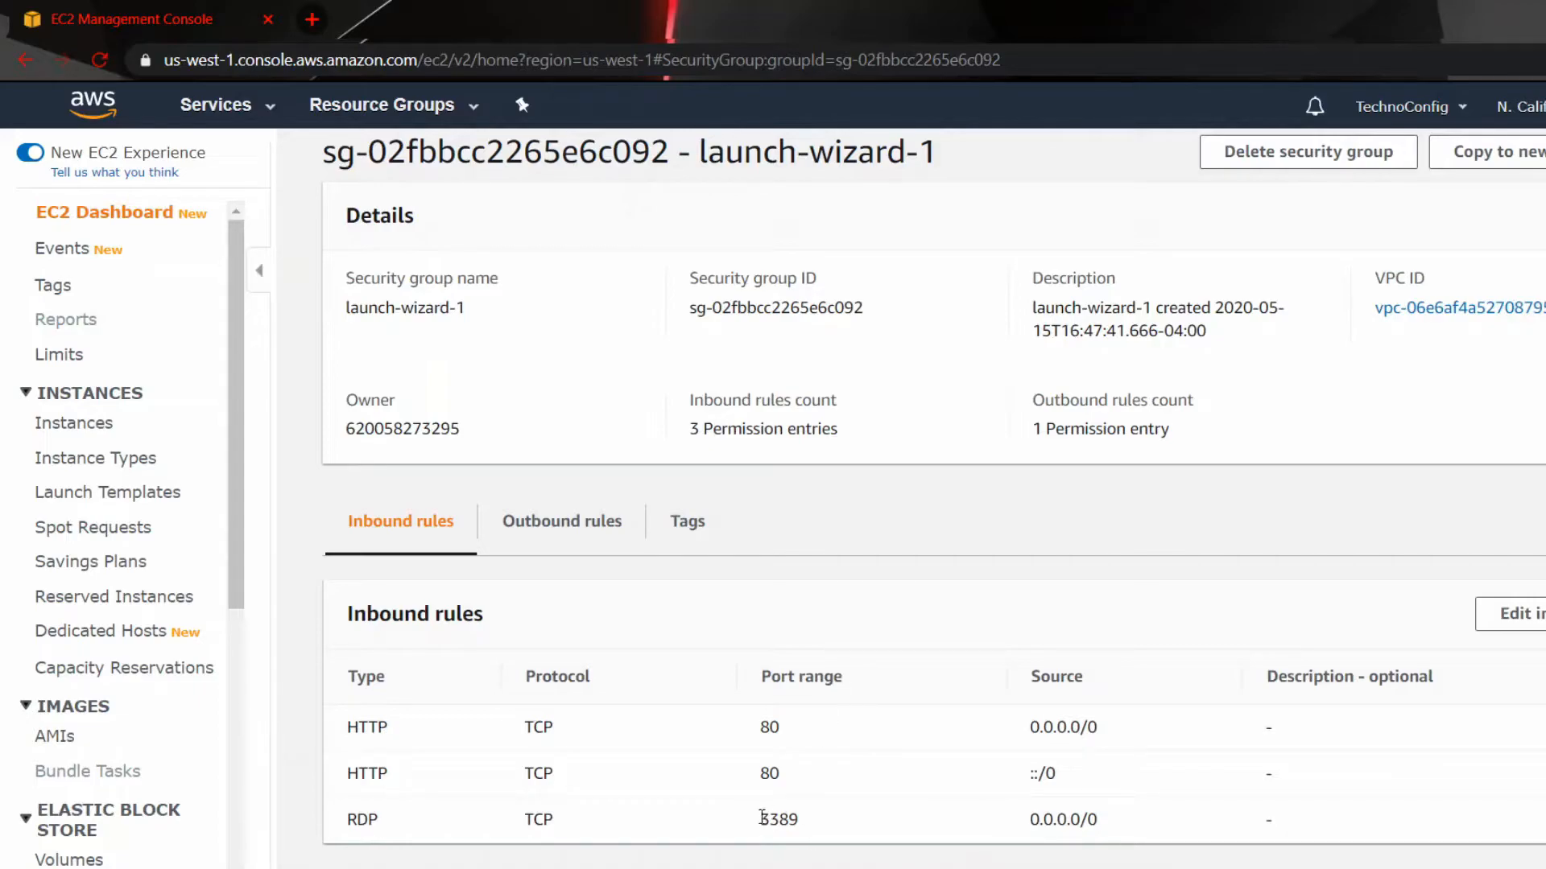
double_click(764, 820)
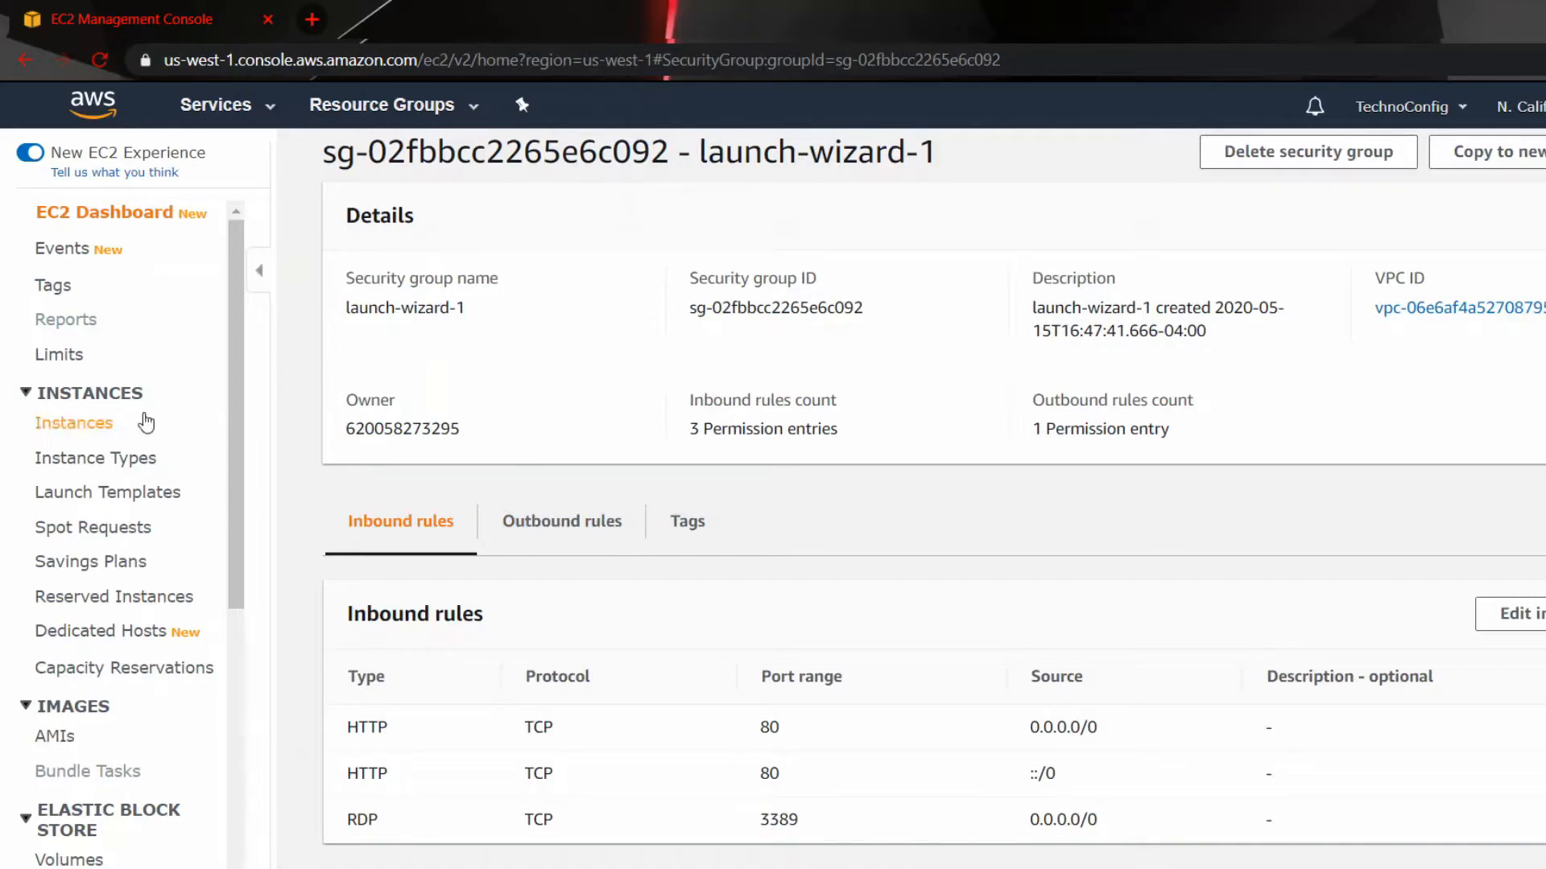
click(74, 422)
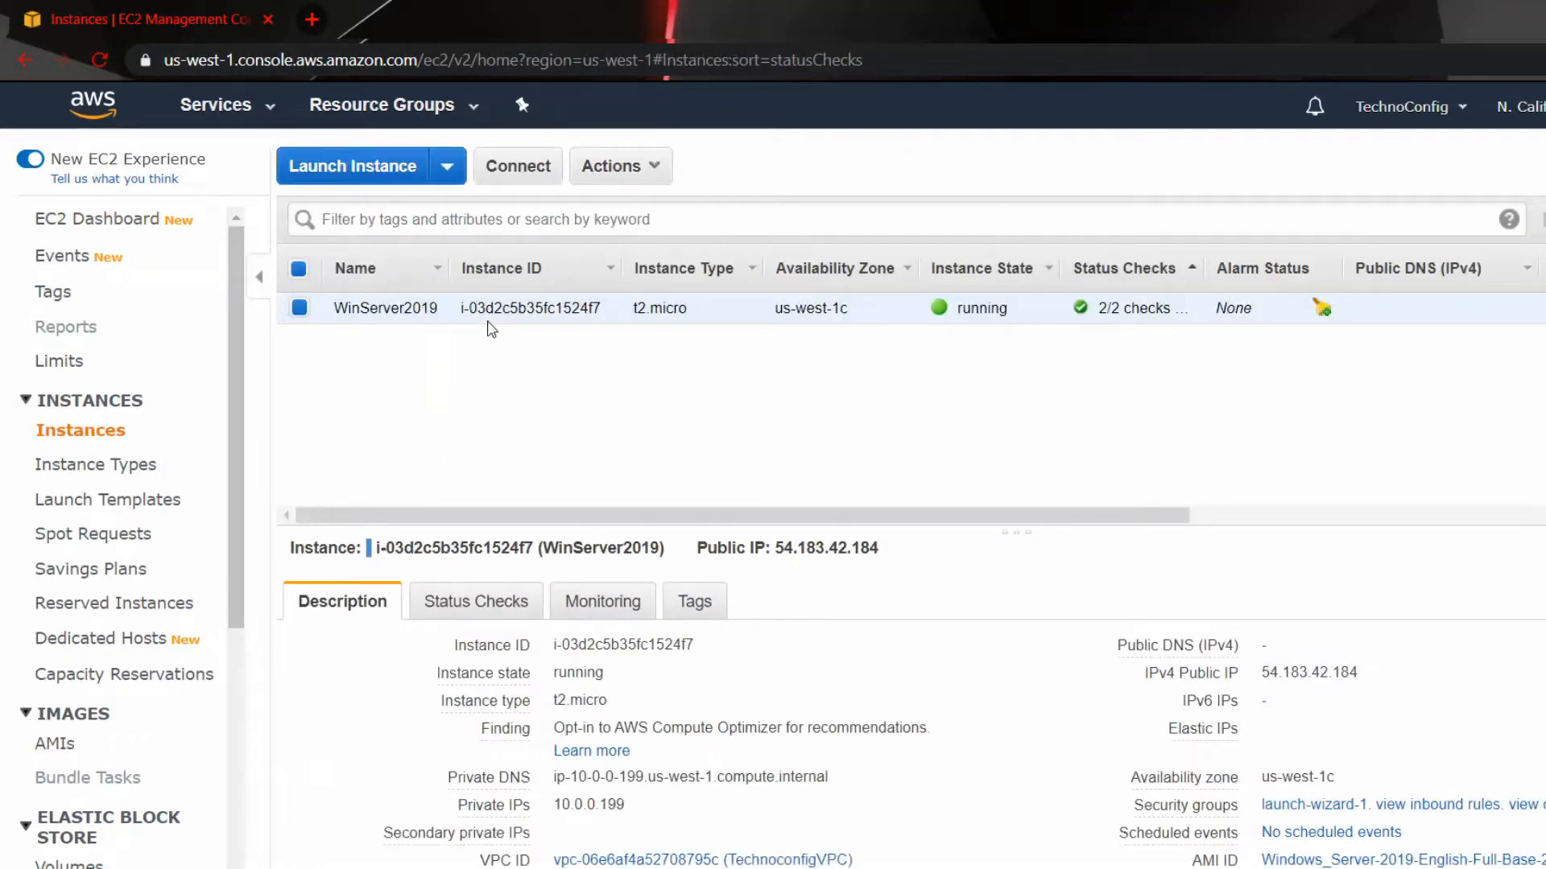
Step: Bring up the Connect dialog for WinServer2019 showing RDP details for Administrator at 54.183.42.184
click(517, 166)
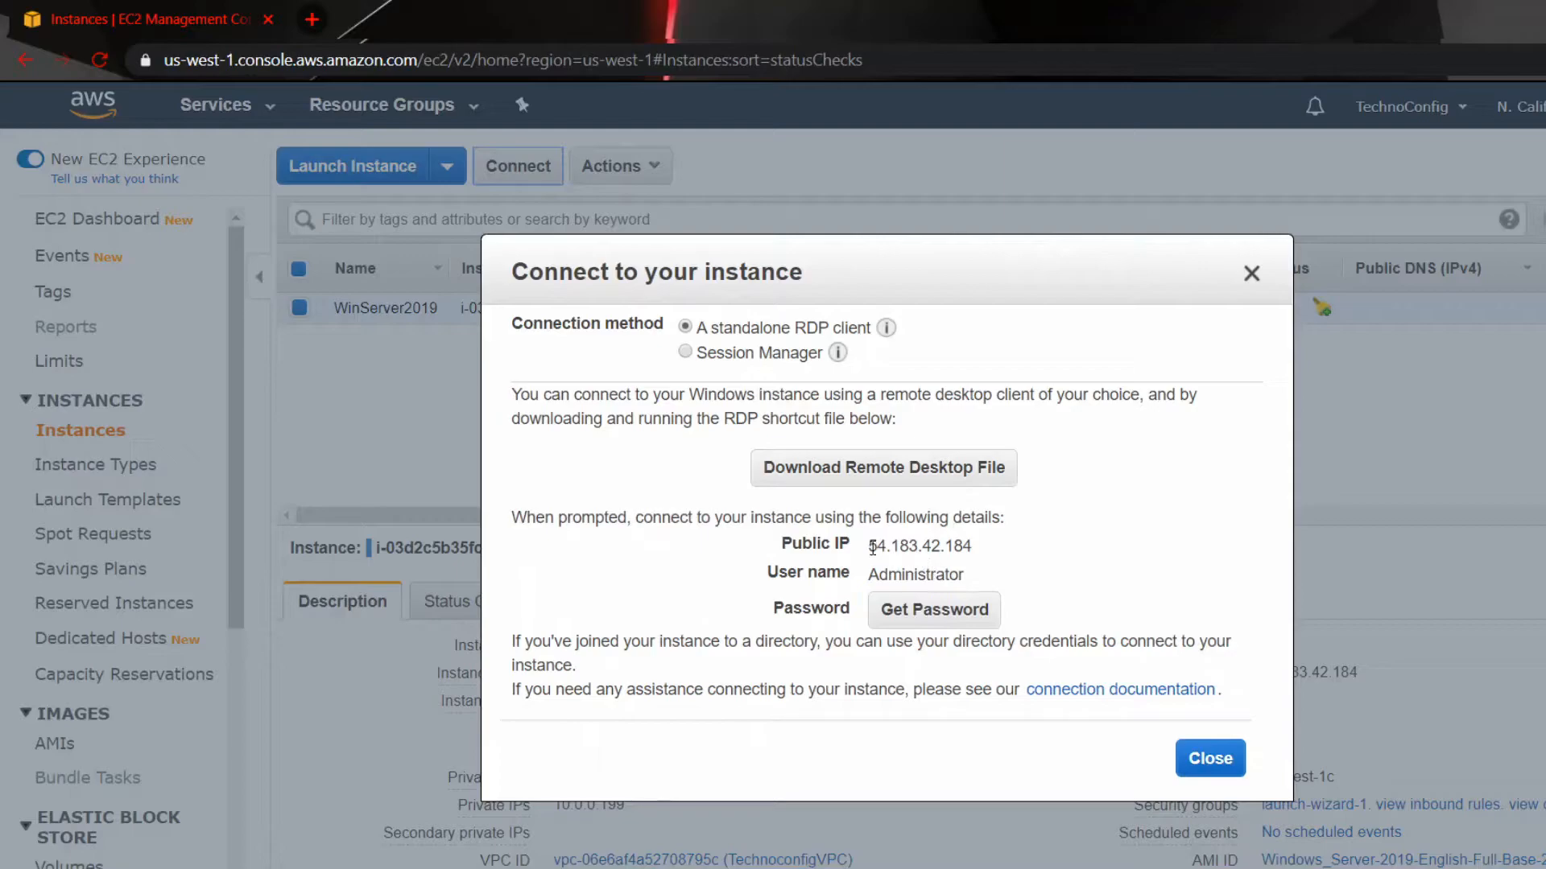
drag(868, 546, 956, 545)
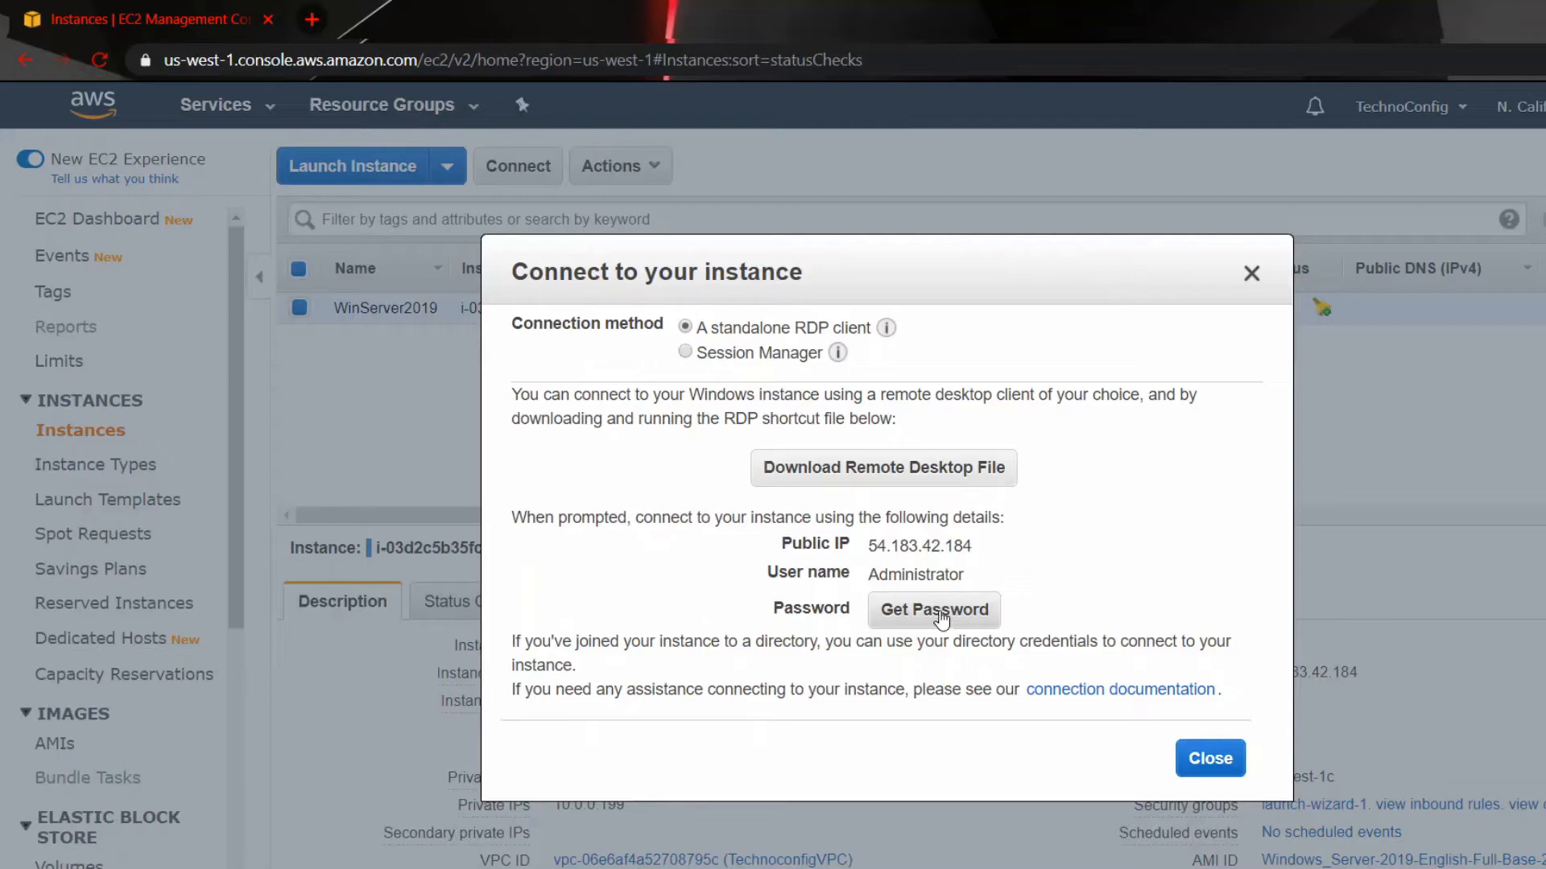
Step: Load the TechnoConfig.pem key pair and decrypt WinServer2019's Administrator password
click(933, 609)
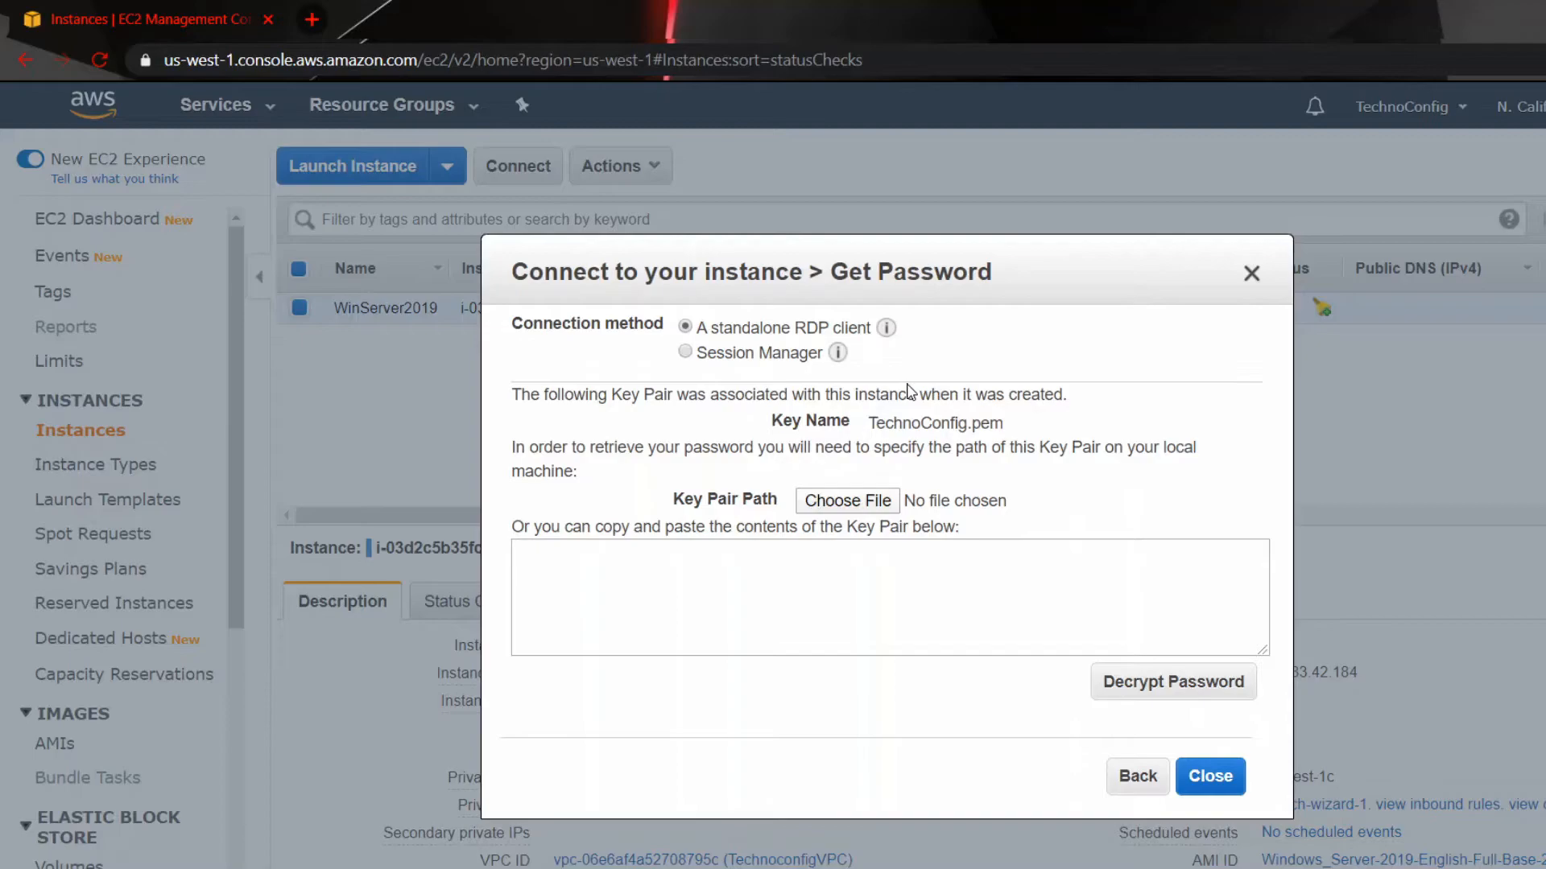
mouse_move(901, 390)
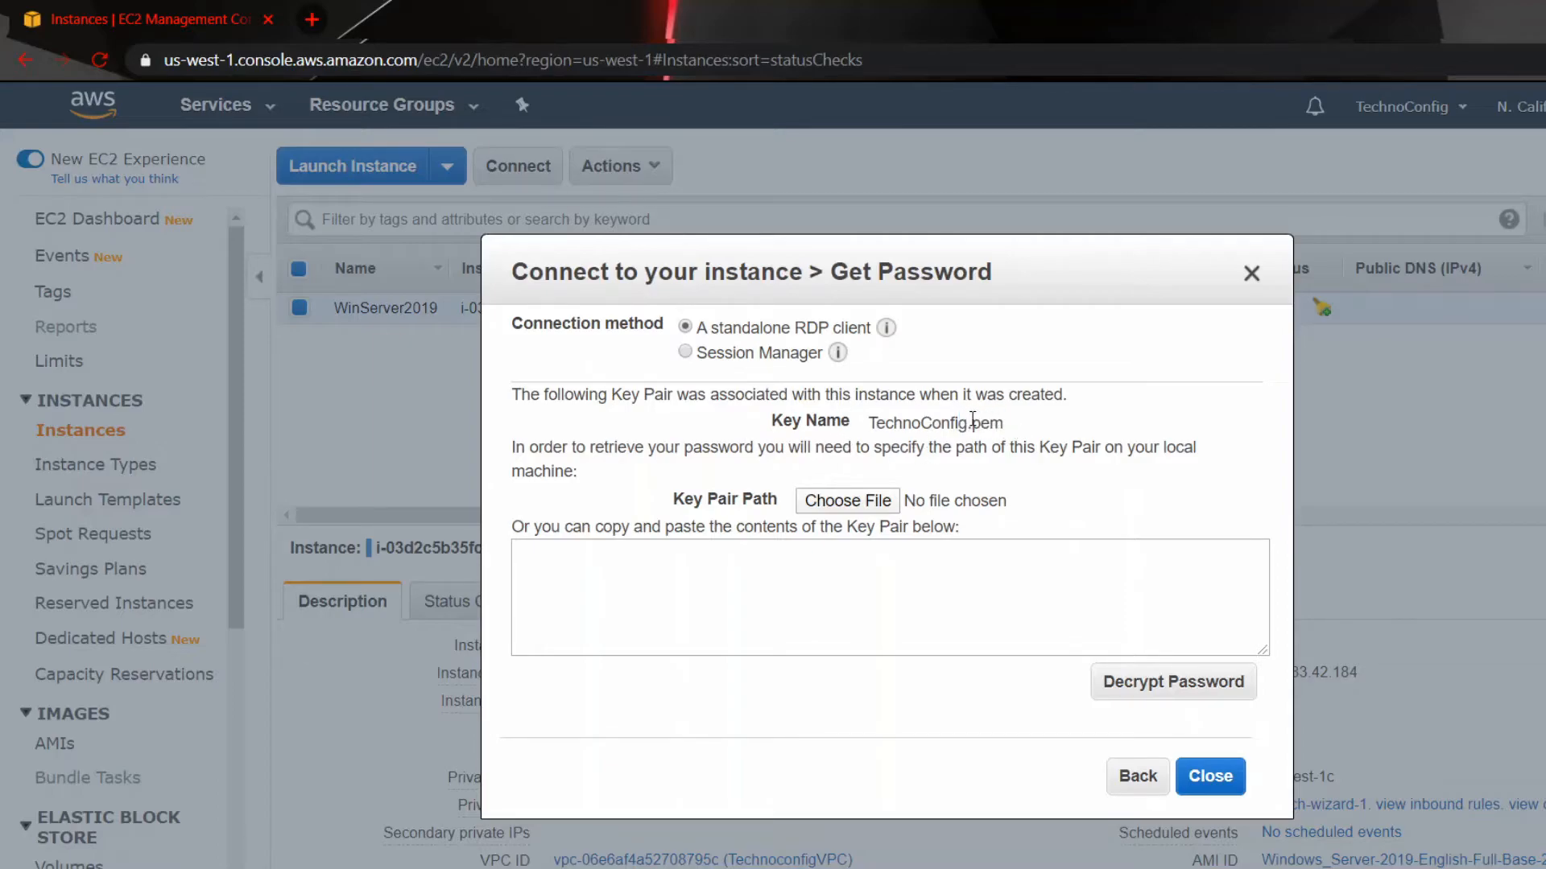
double_click(988, 422)
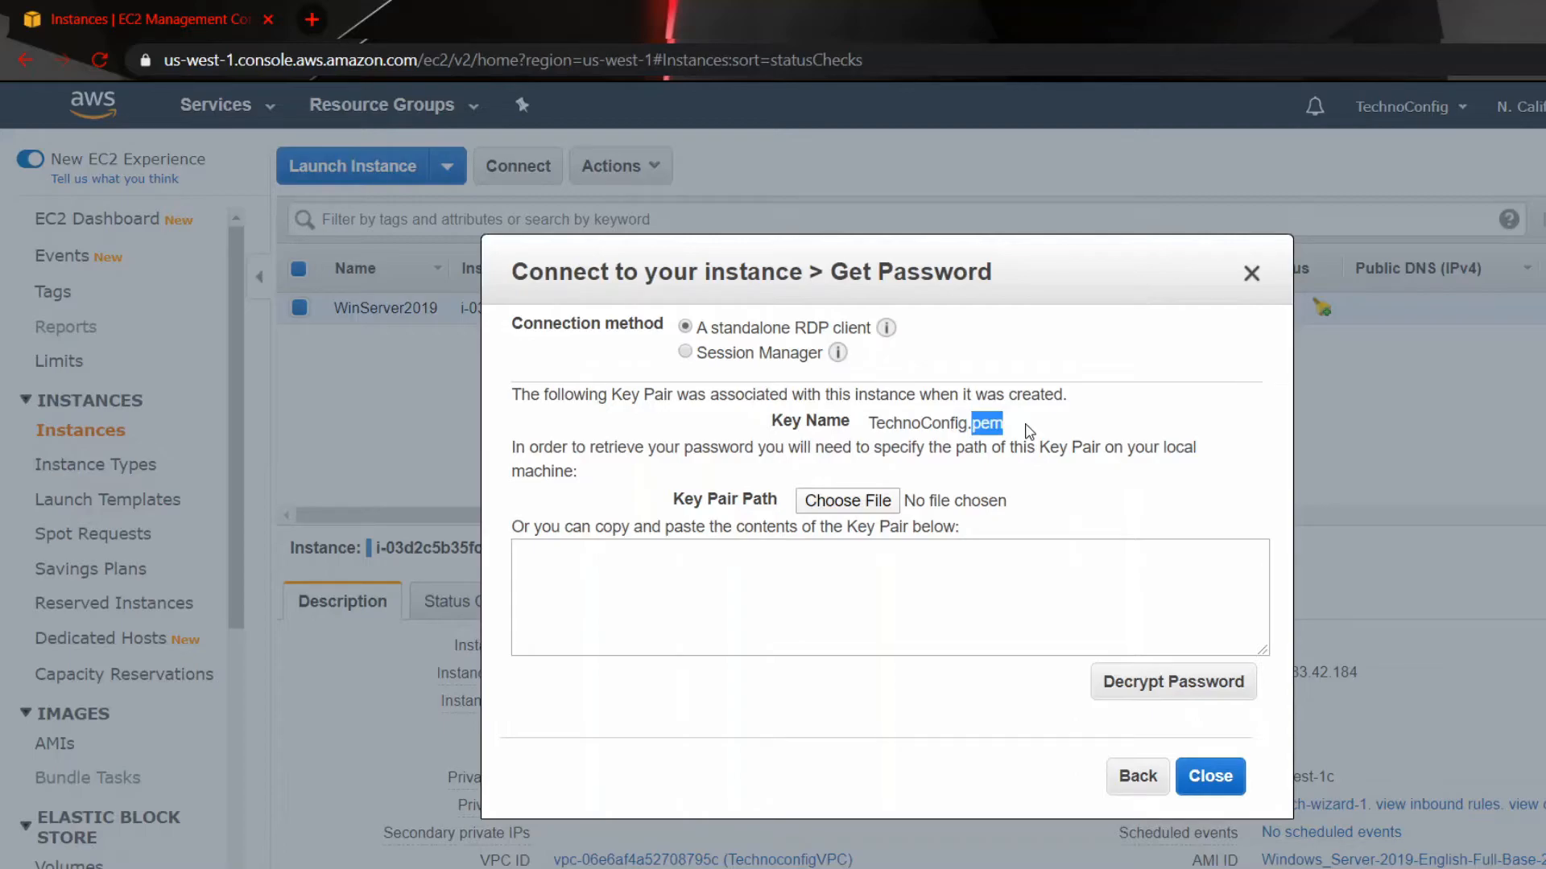
mouse_move(732, 352)
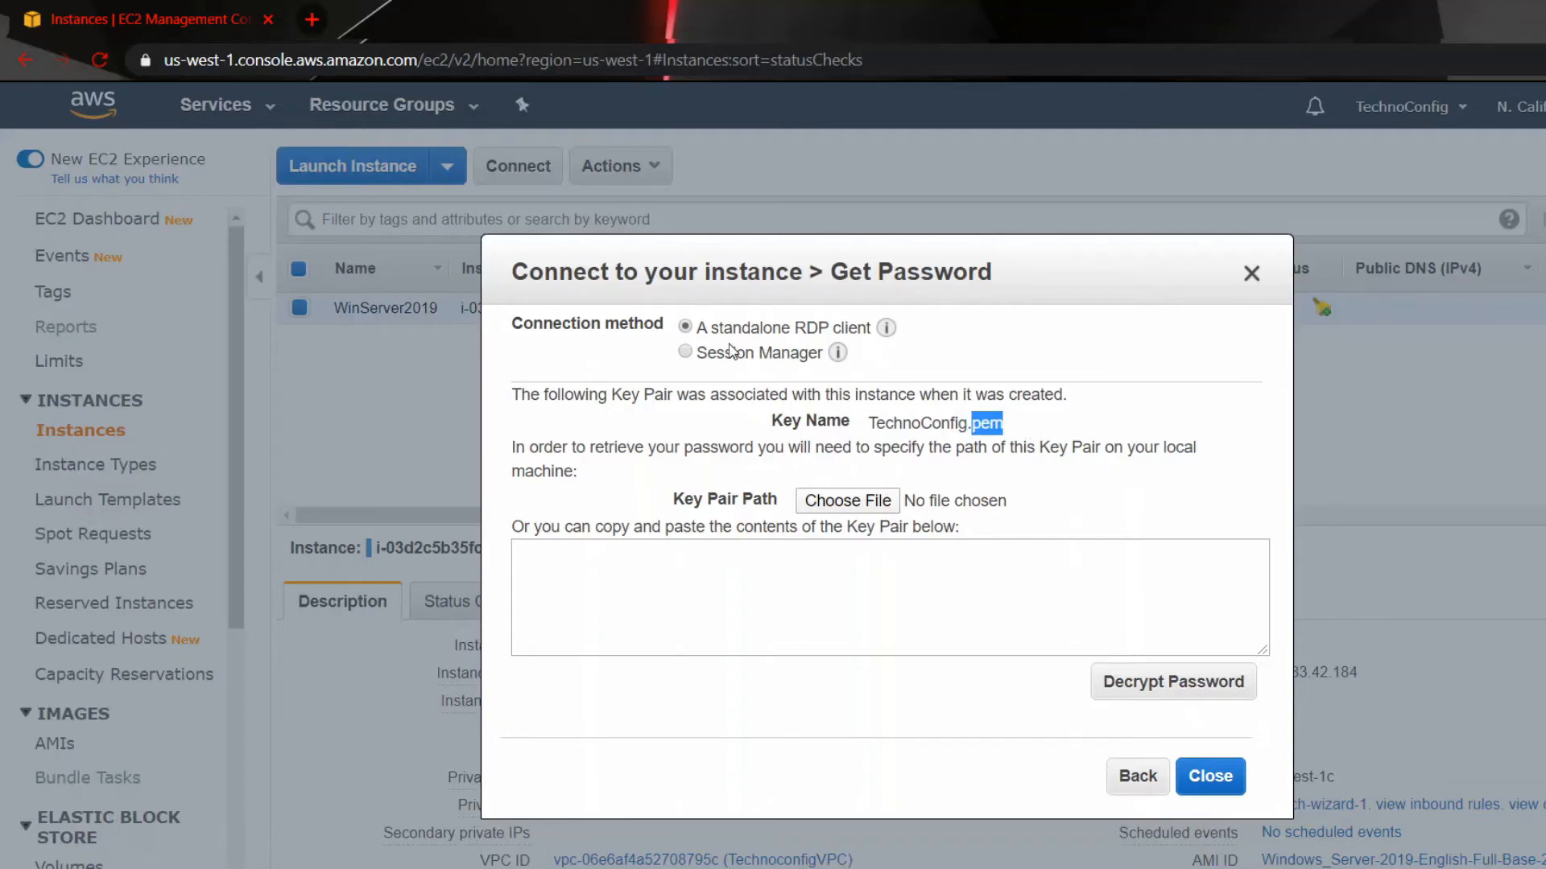
mouse_move(792, 496)
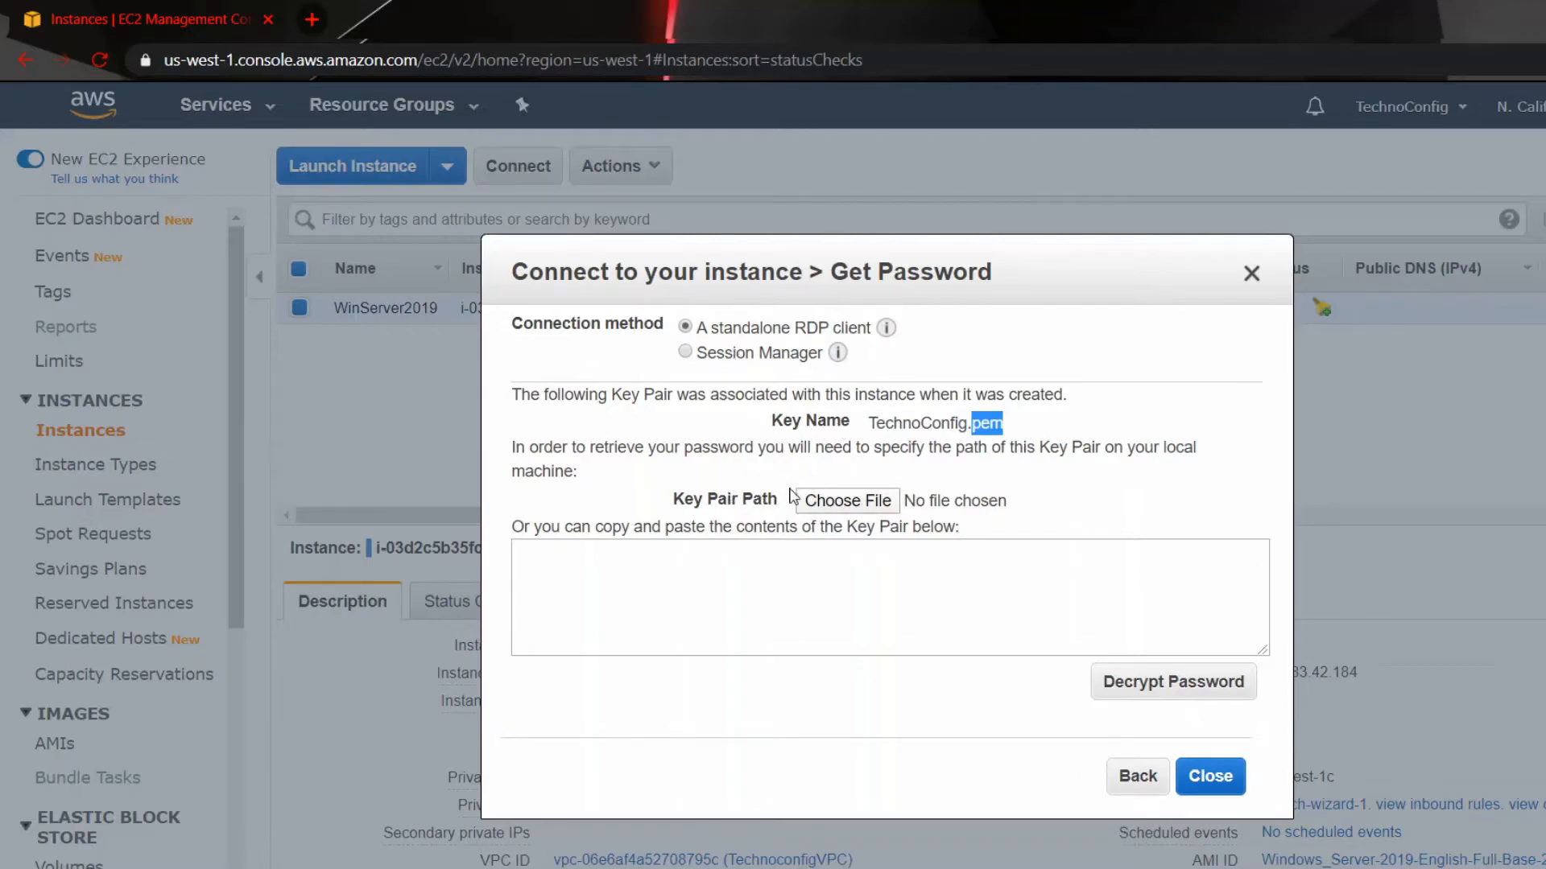
click(846, 501)
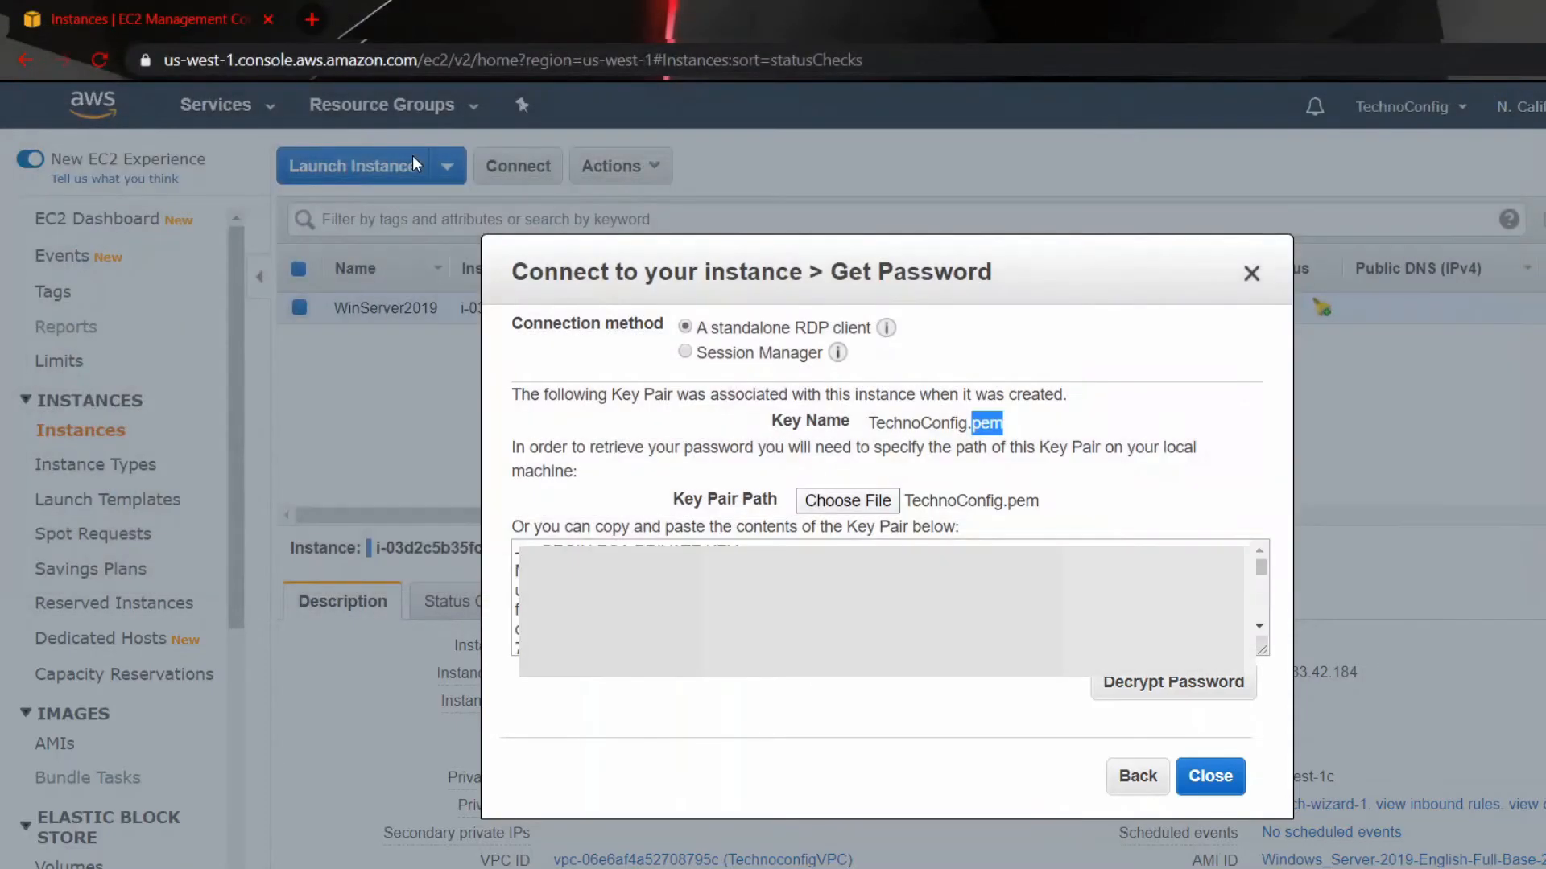
mouse_move(997, 726)
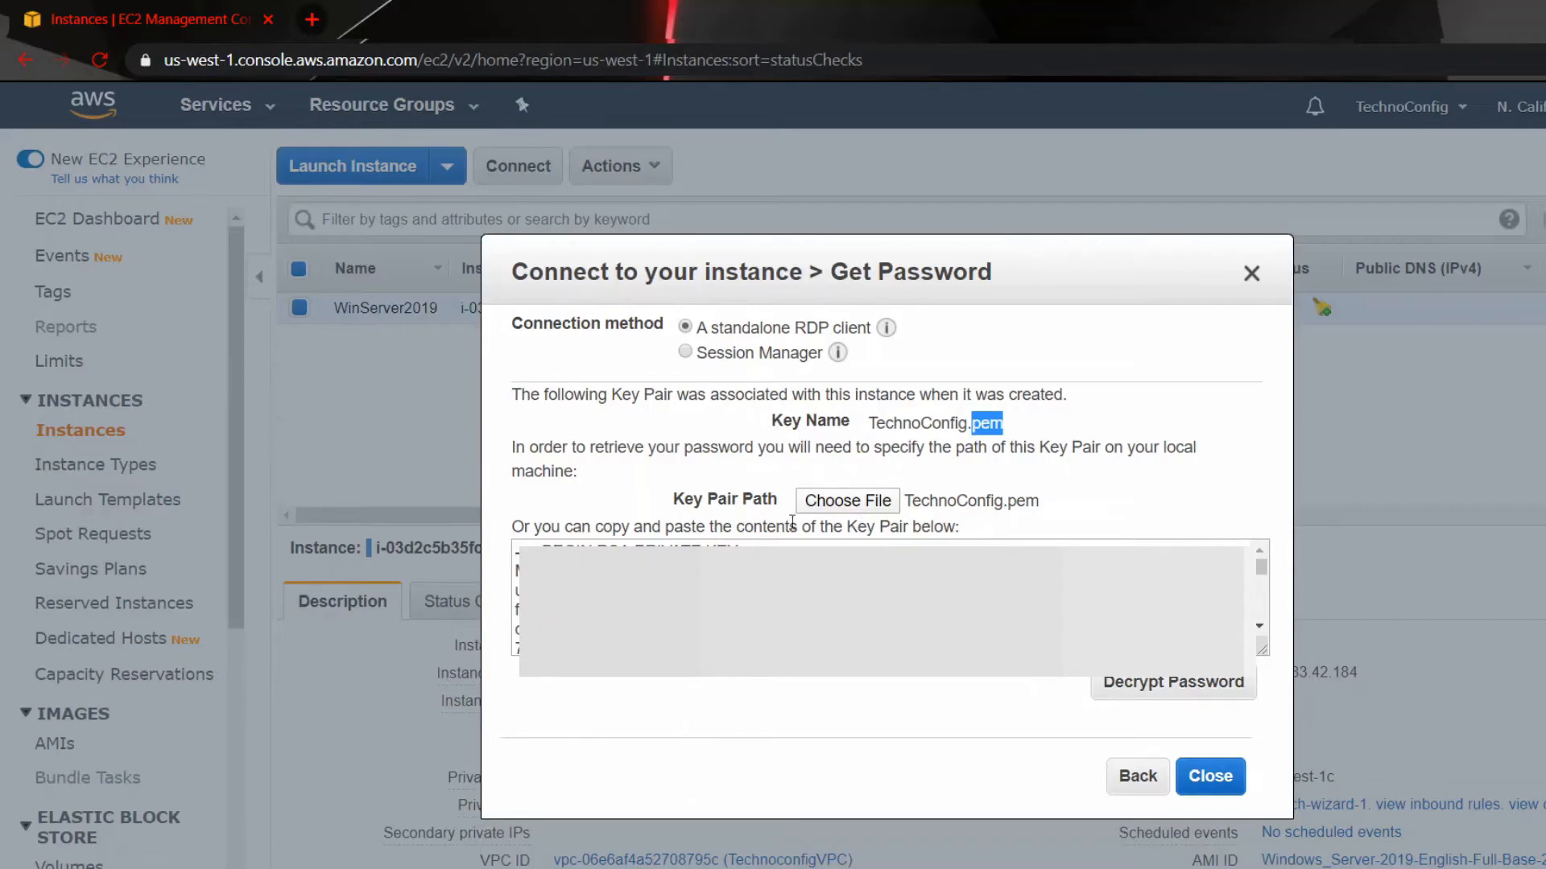
mouse_move(1145, 729)
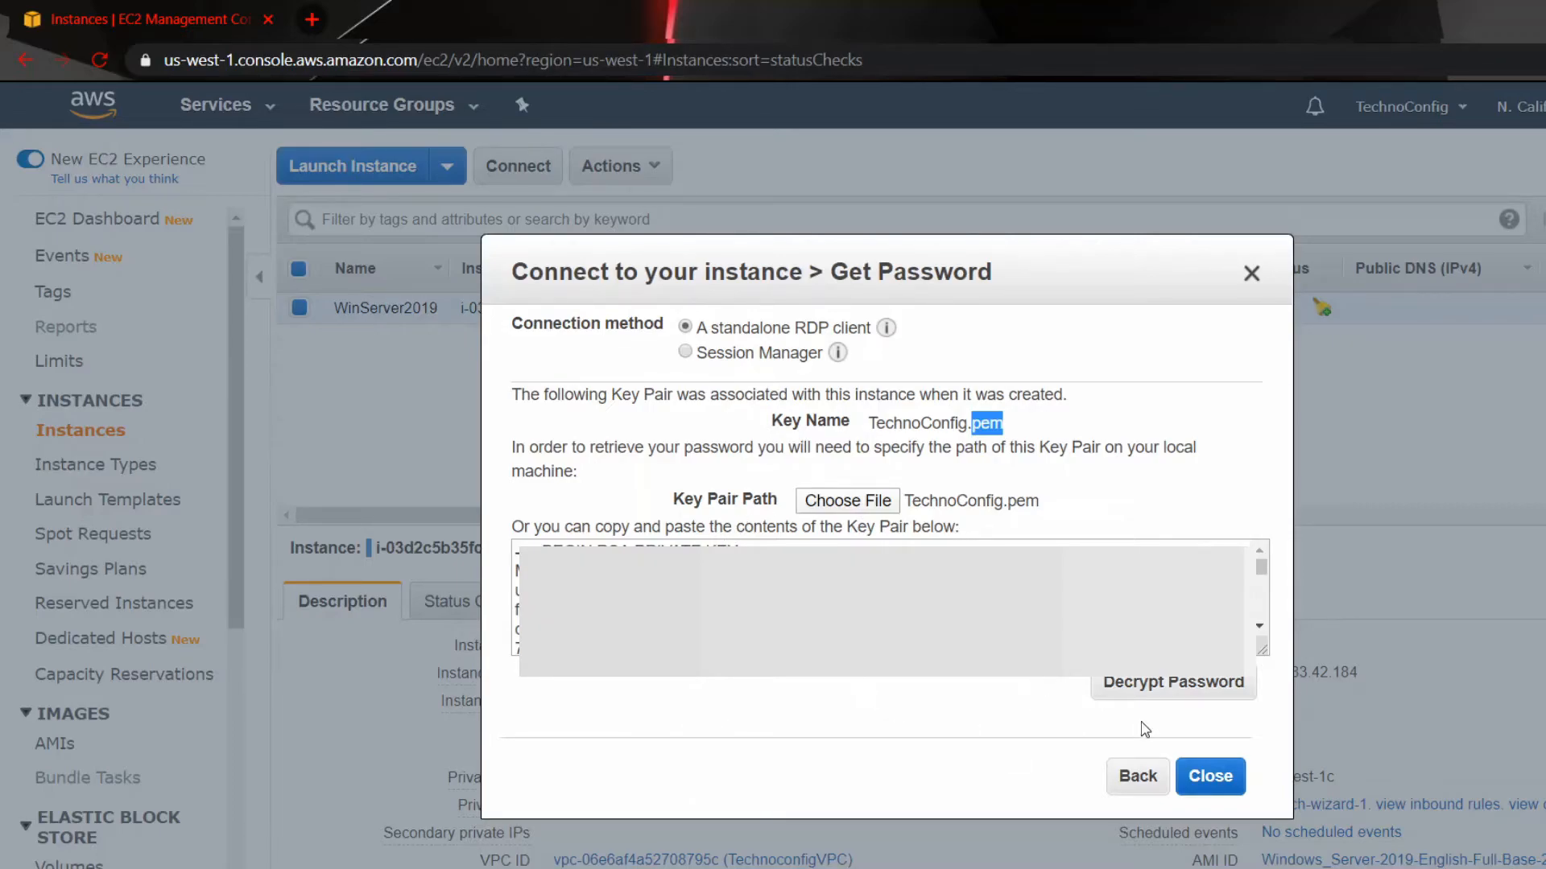
click(1171, 681)
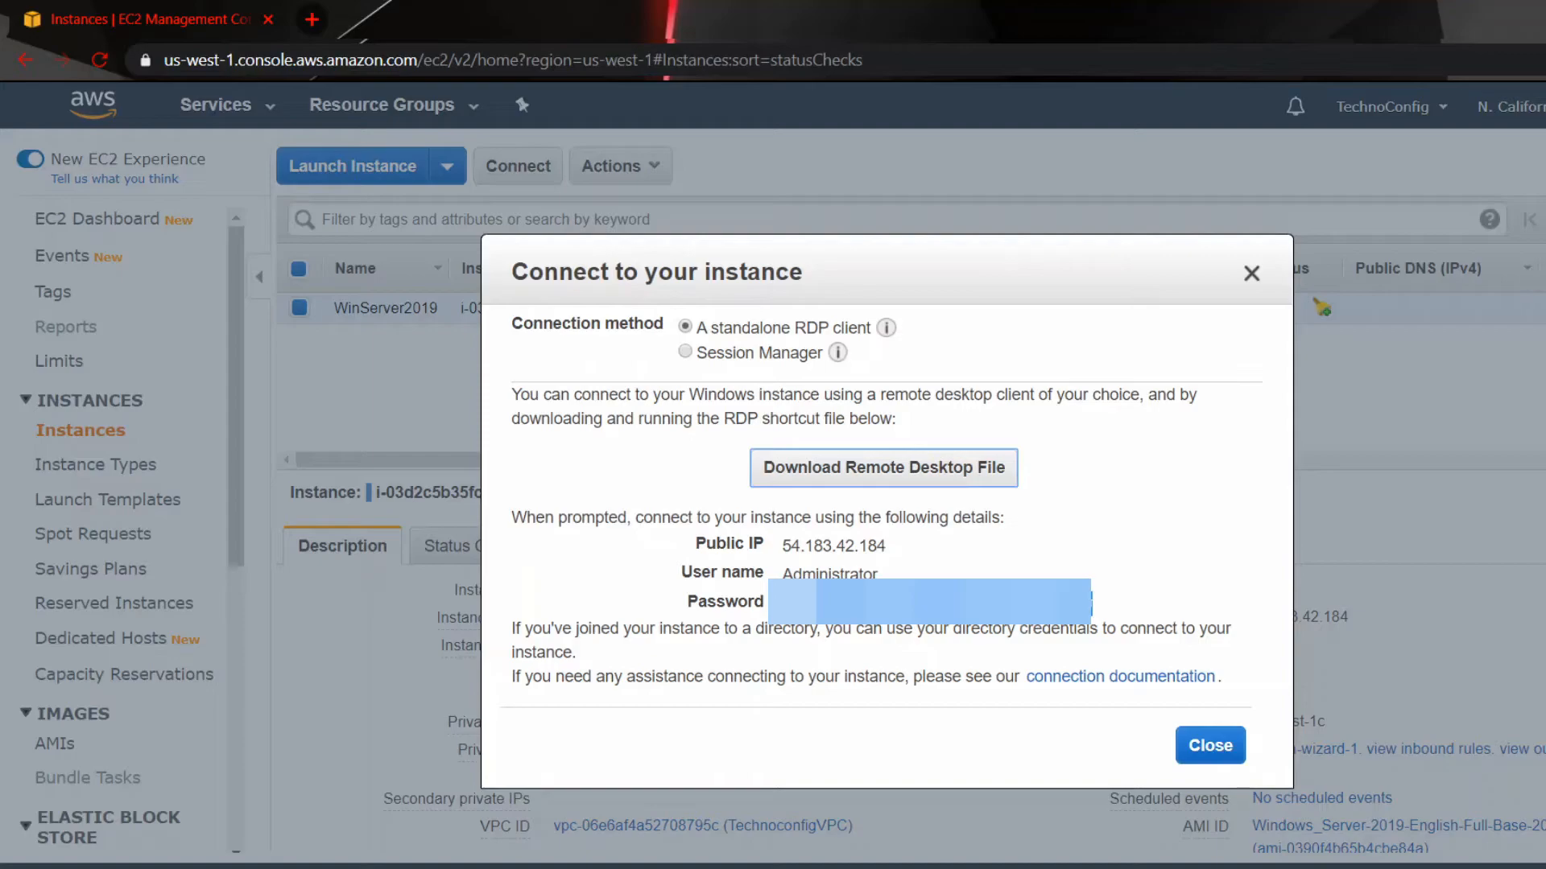
Step: Connect via Remote Desktop to 54.183.42.184 as Administrator, accepting the publisher and certificate warnings
click(883, 467)
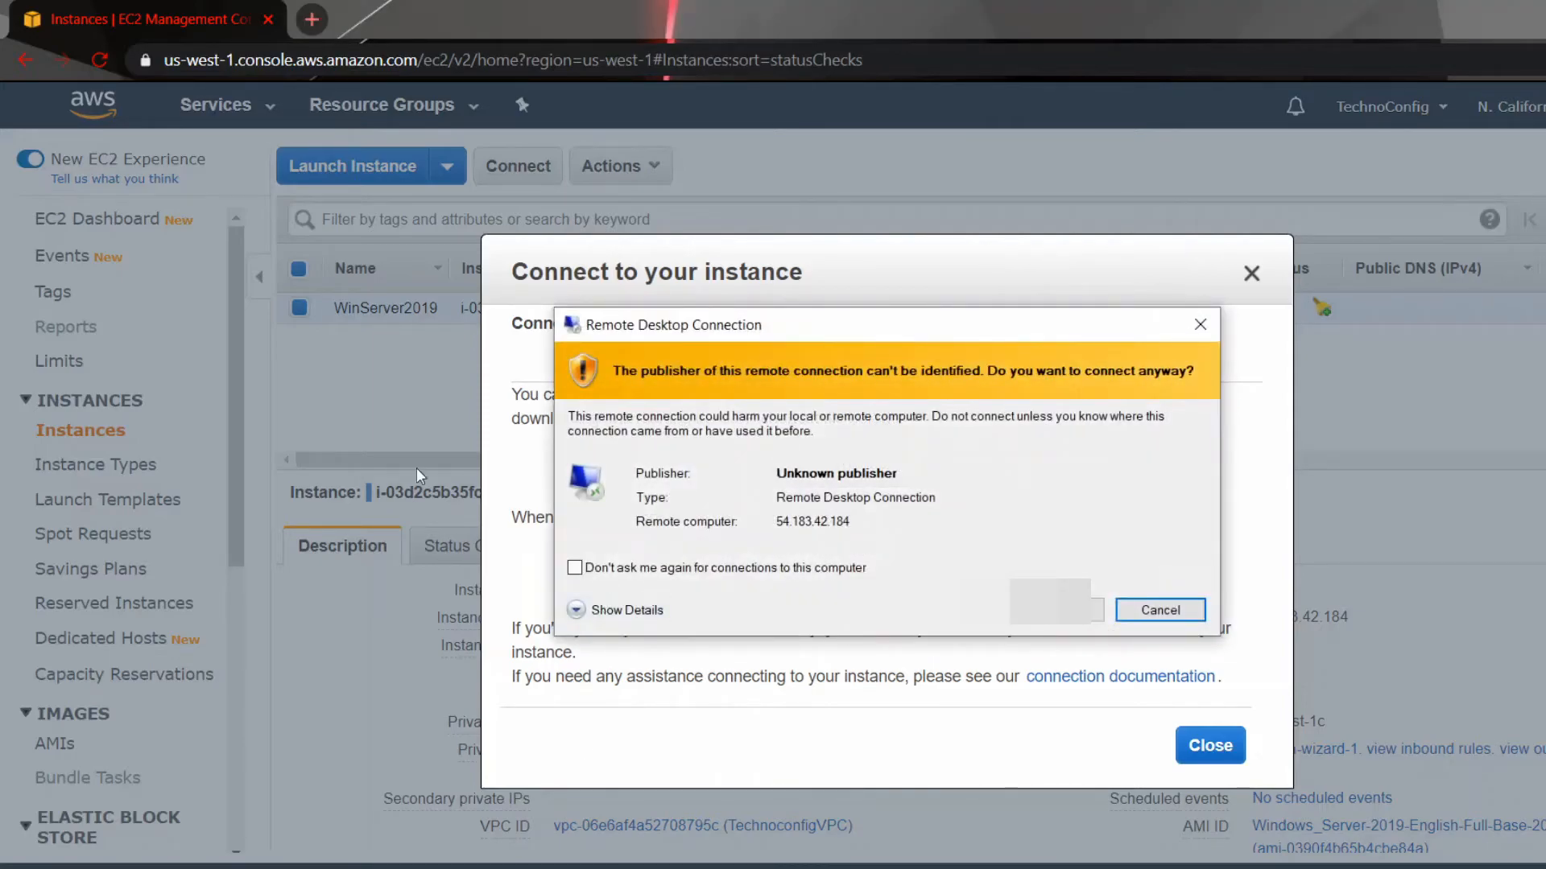
click(1160, 609)
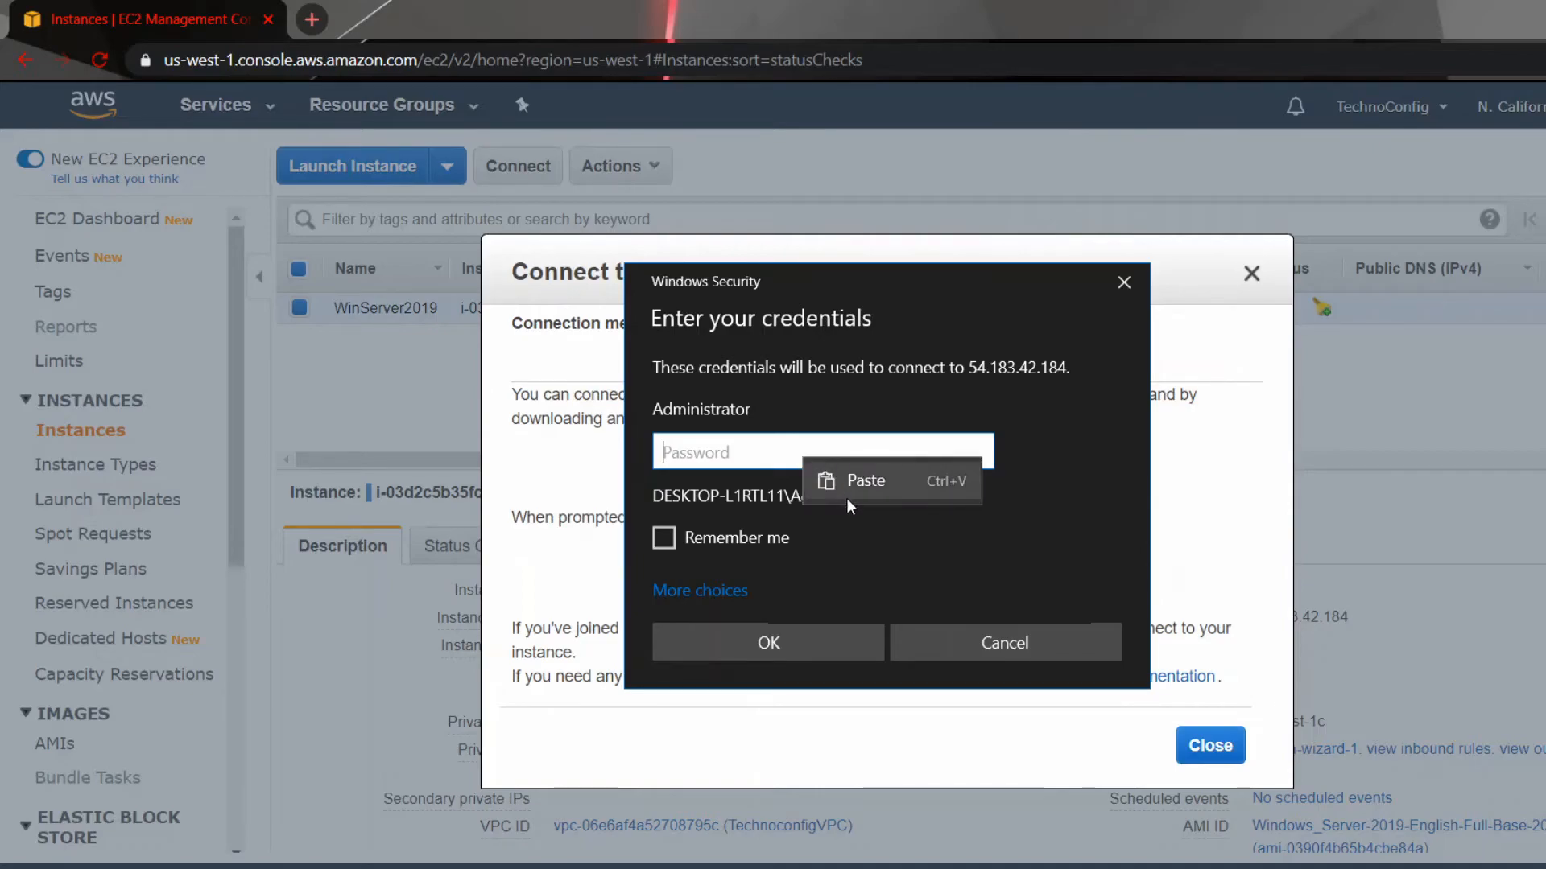
click(864, 479)
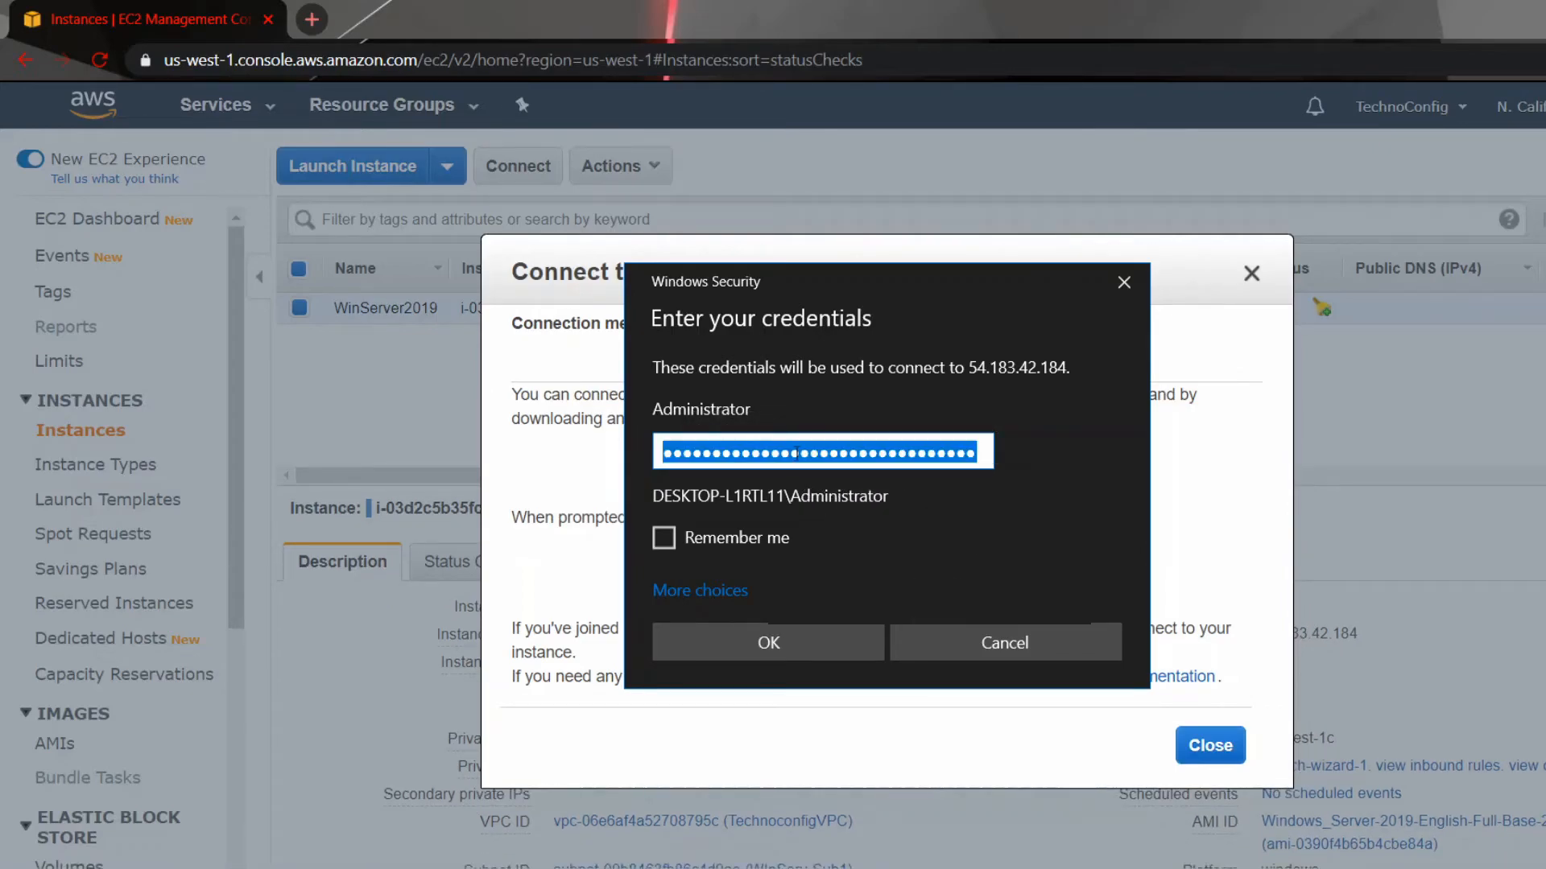
click(768, 642)
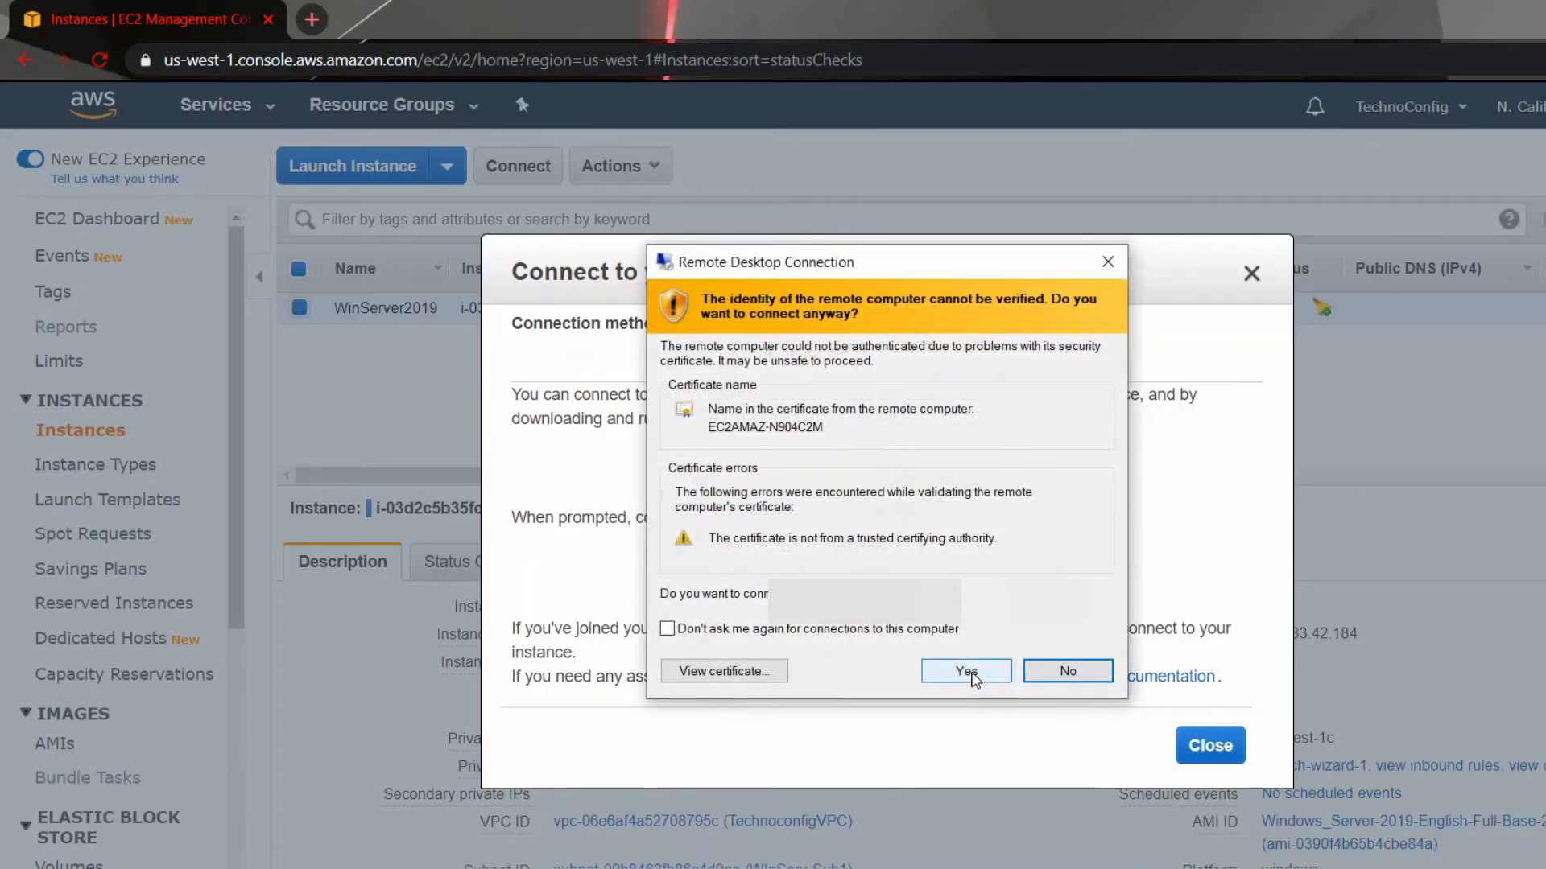
click(965, 672)
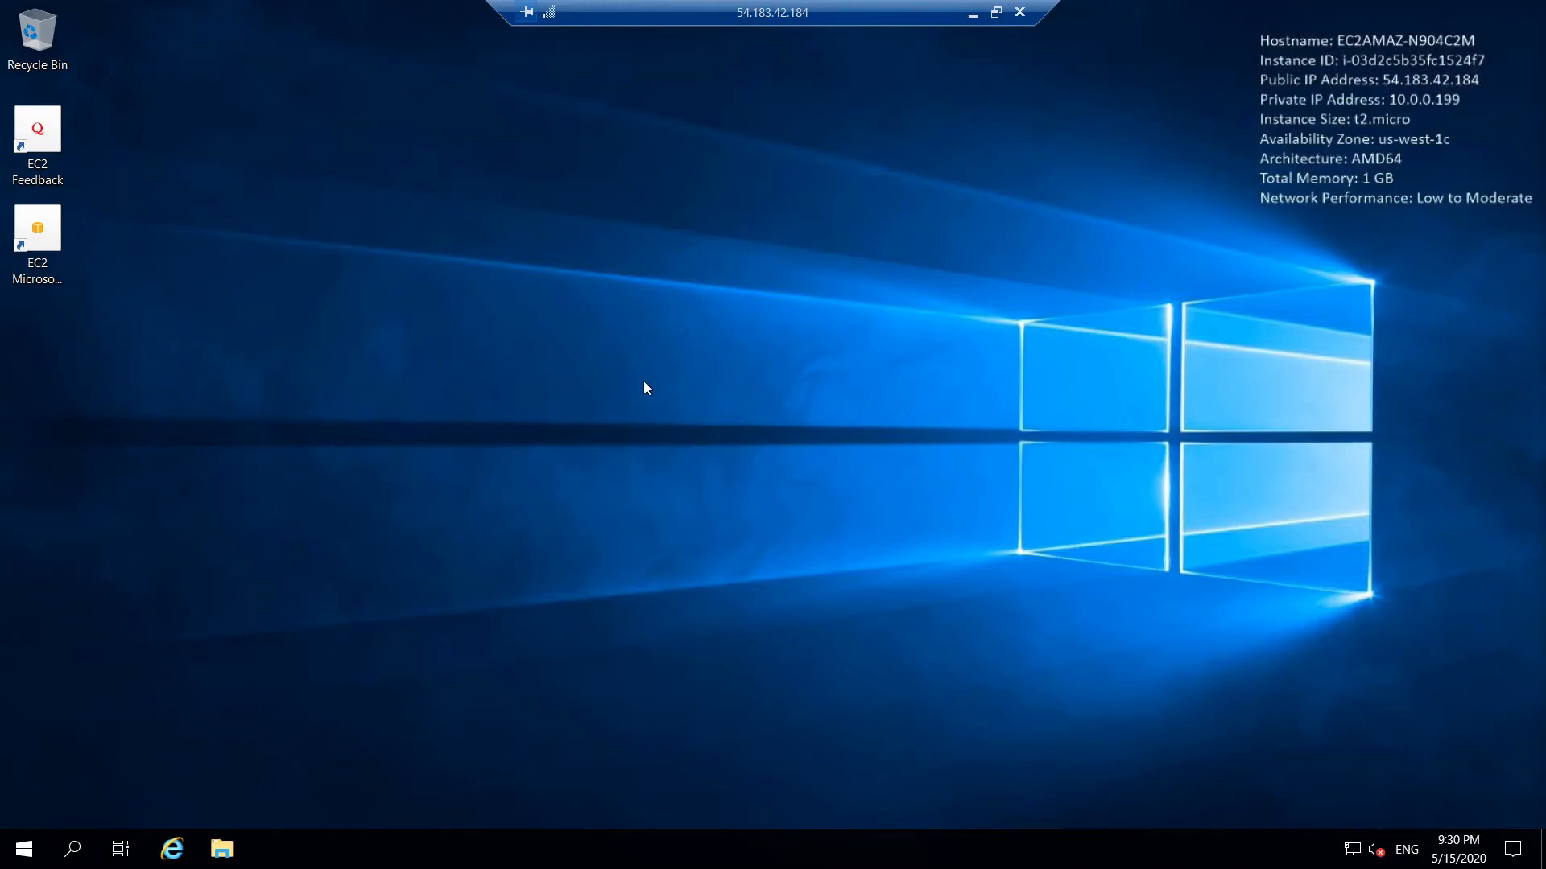